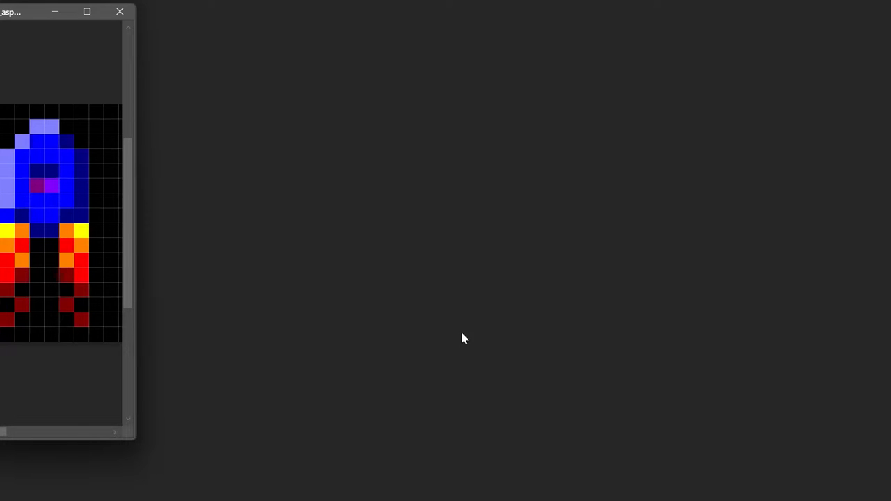
pyautogui.moveTo(458, 351)
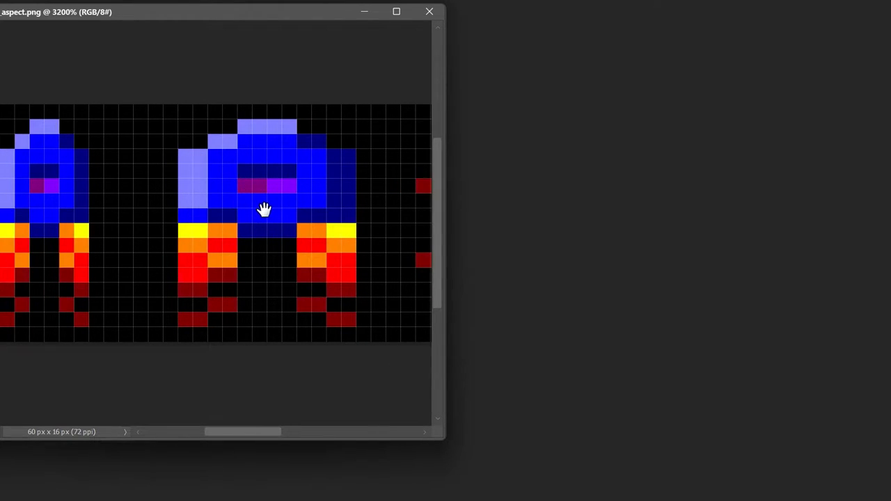
pyautogui.moveTo(225, 213)
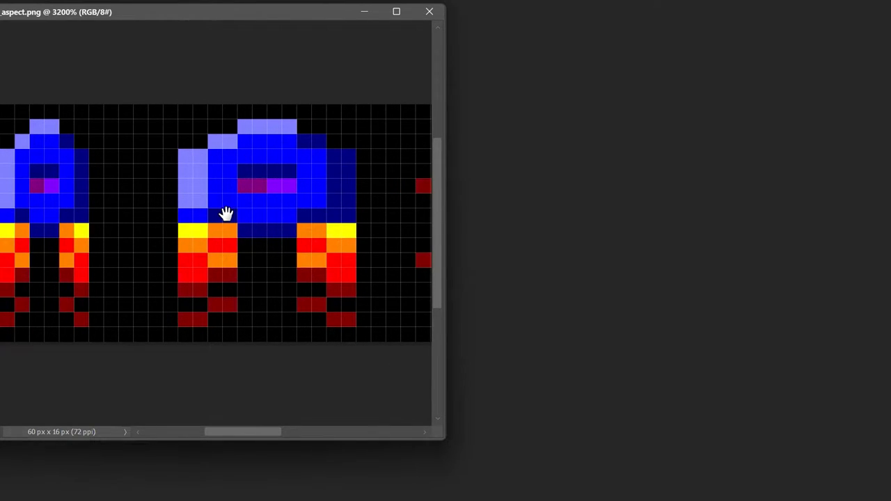
pyautogui.moveTo(210, 191)
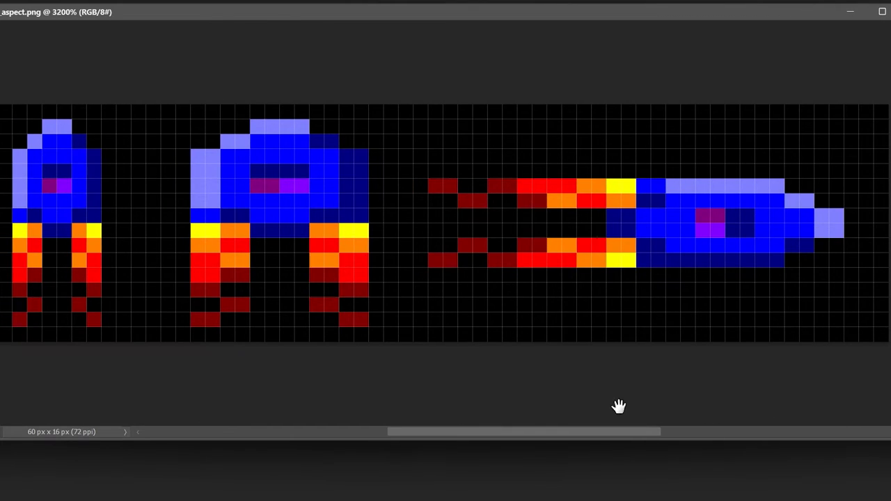
pyautogui.moveTo(275, 302)
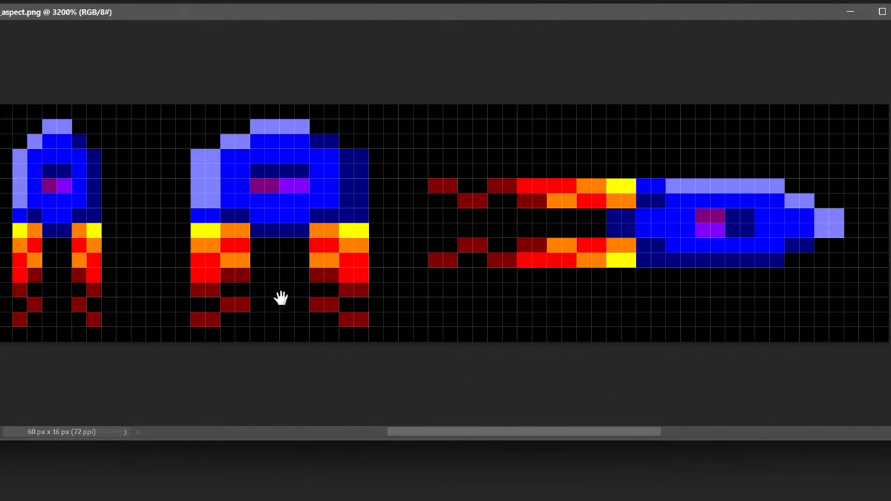
pyautogui.moveTo(796, 260)
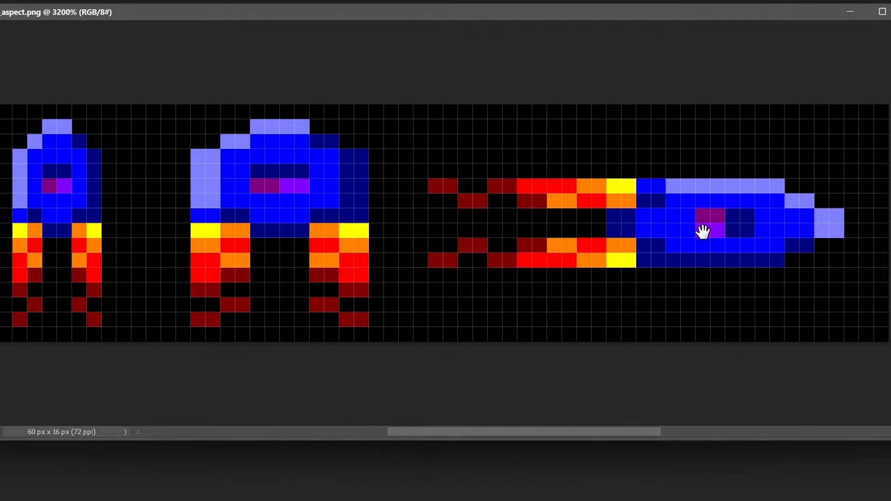
pyautogui.moveTo(701, 242)
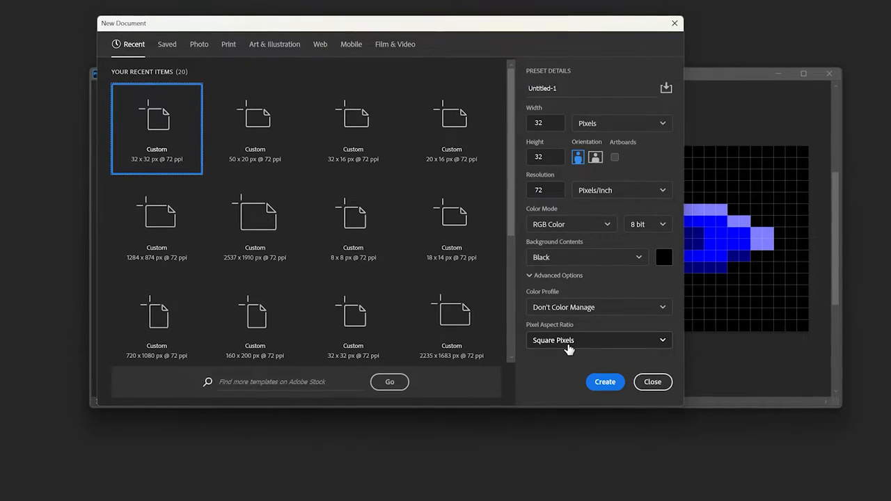
# Choose the Anamorphic 2:1 pixel aspect ratio and create the 32 x 32 document.
pyautogui.click(598, 340)
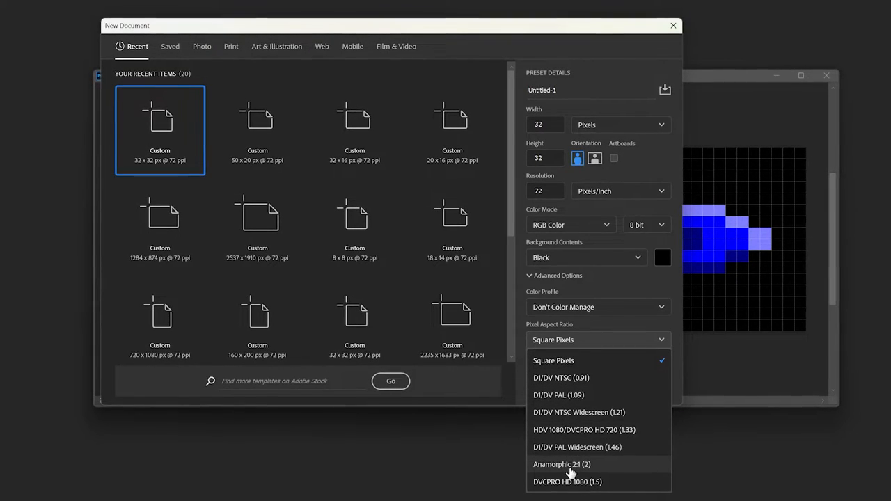
pyautogui.click(561, 464)
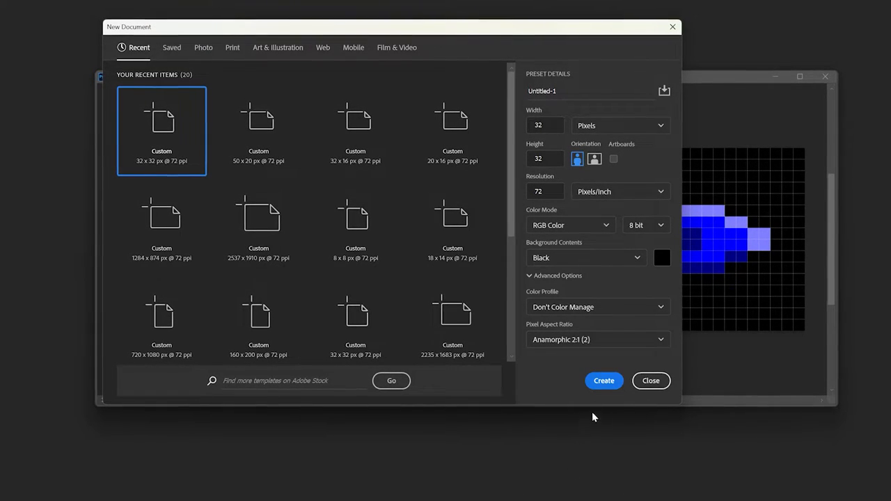
pyautogui.click(651, 381)
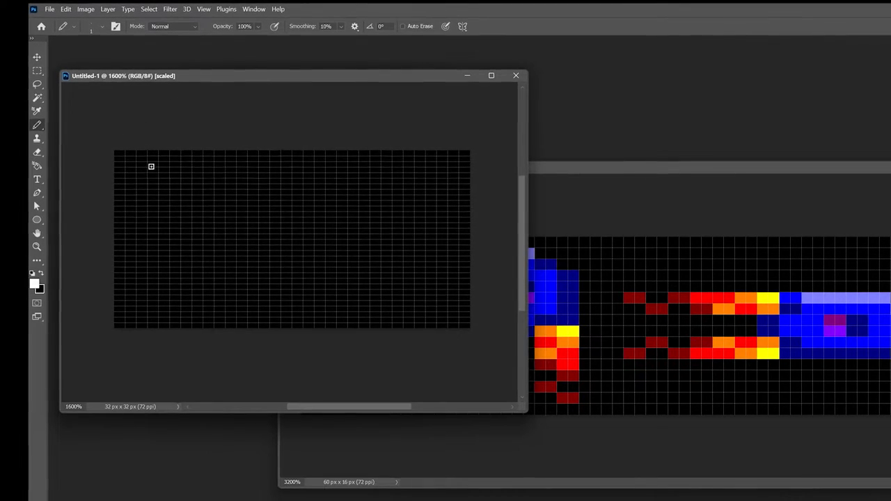
# Draw a white pixel stroke across the new canvas with the Pencil.
pyautogui.moveTo(174, 226); pyautogui.dragTo(314, 254)
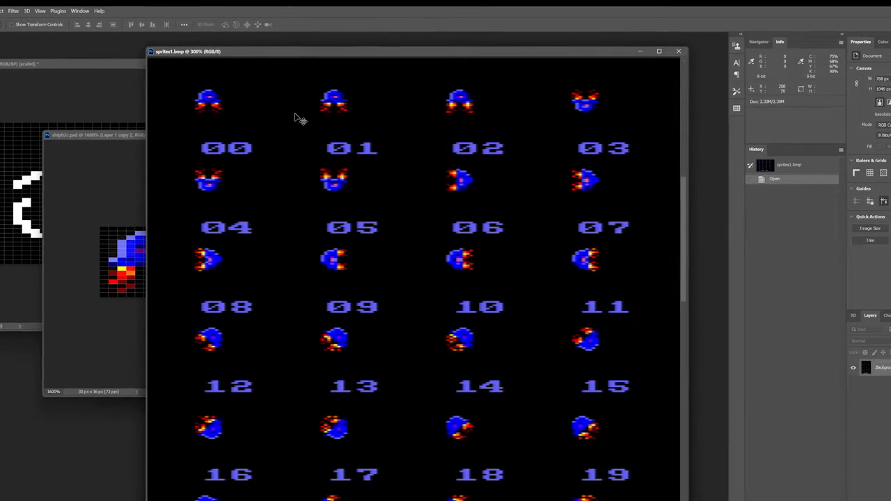
pyautogui.moveTo(237, 75)
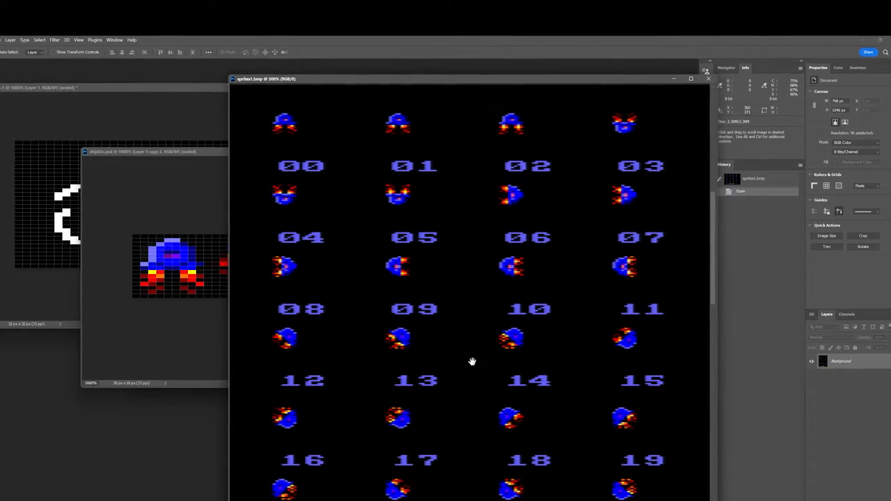
pyautogui.scroll(-3)
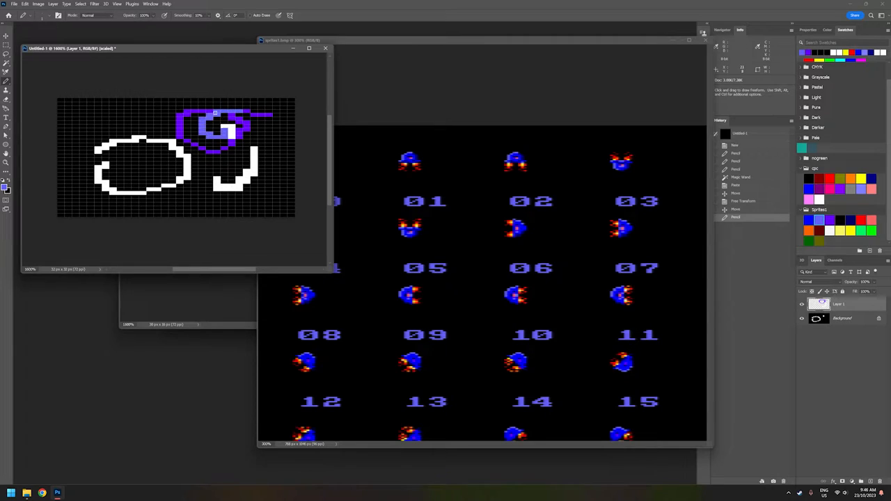
# Draw a purple pencil stroke on the scratch canvas beside the pasted sprite piece.
pyautogui.click(211, 124)
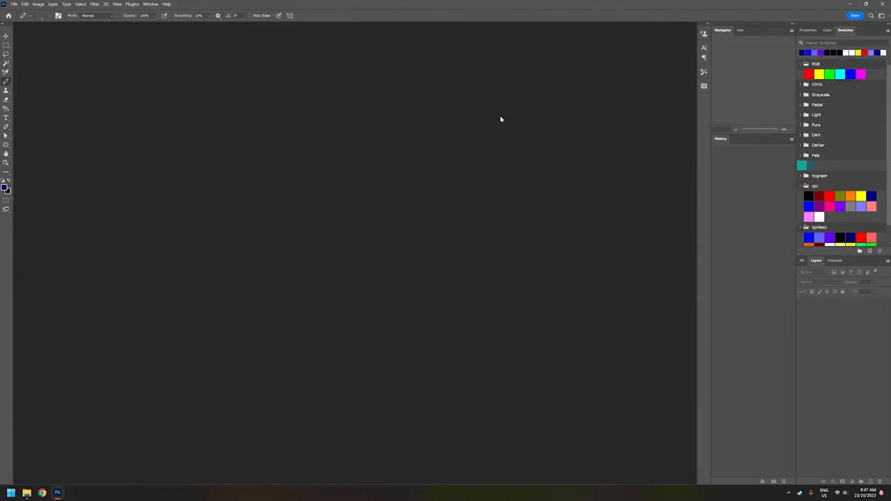
pyautogui.moveTo(492, 126)
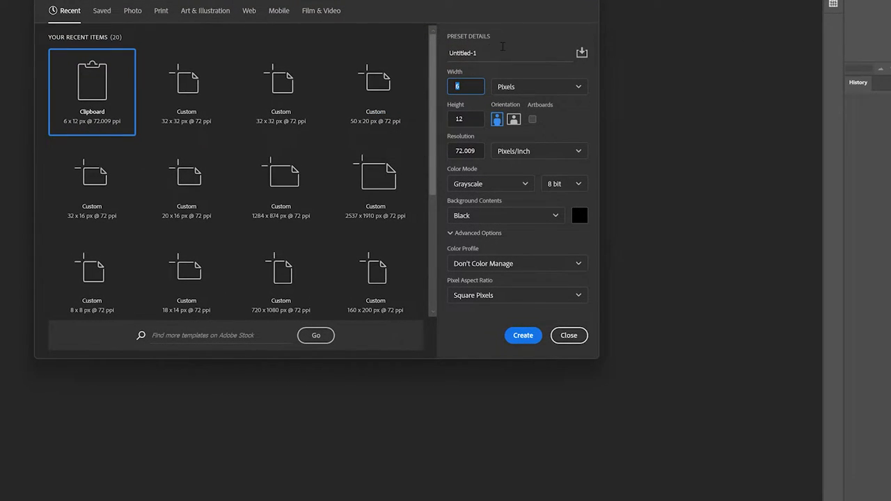
# Create an 8 wide by 16 high document with Anamorphic 2:1 pixel aspect ratio.
pyautogui.write('8')
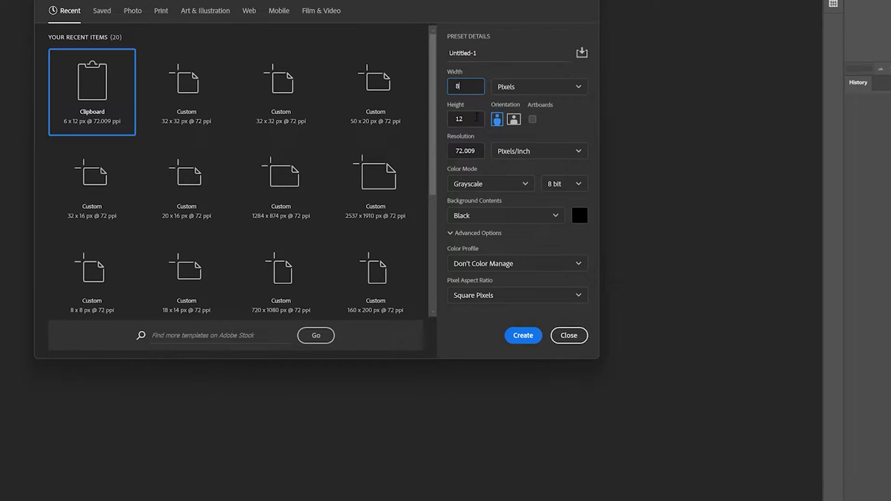
pyautogui.write('16')
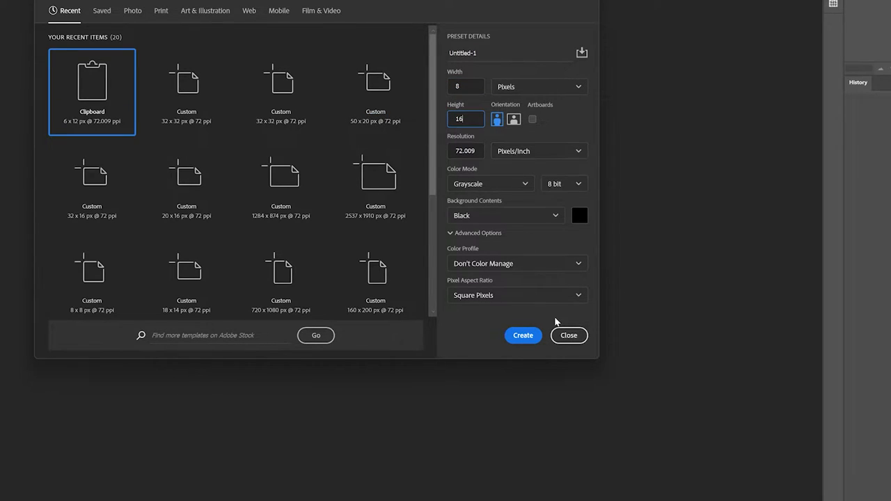
pyautogui.click(517, 295)
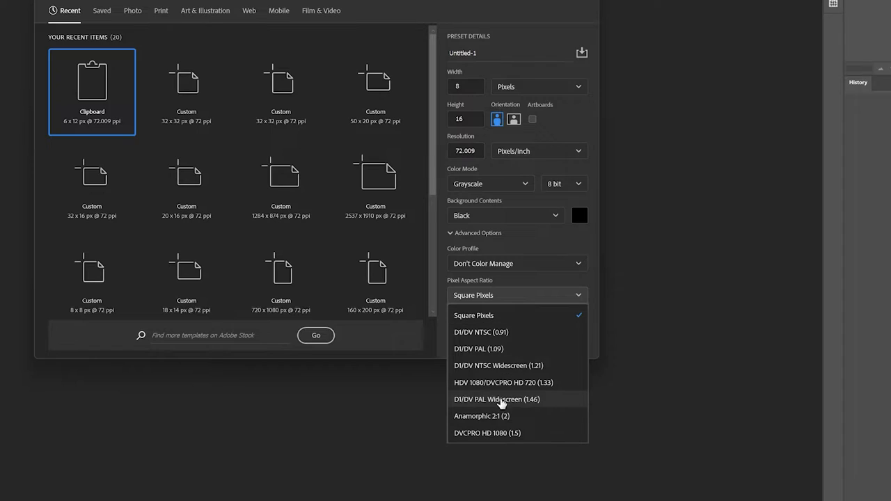
pyautogui.click(479, 417)
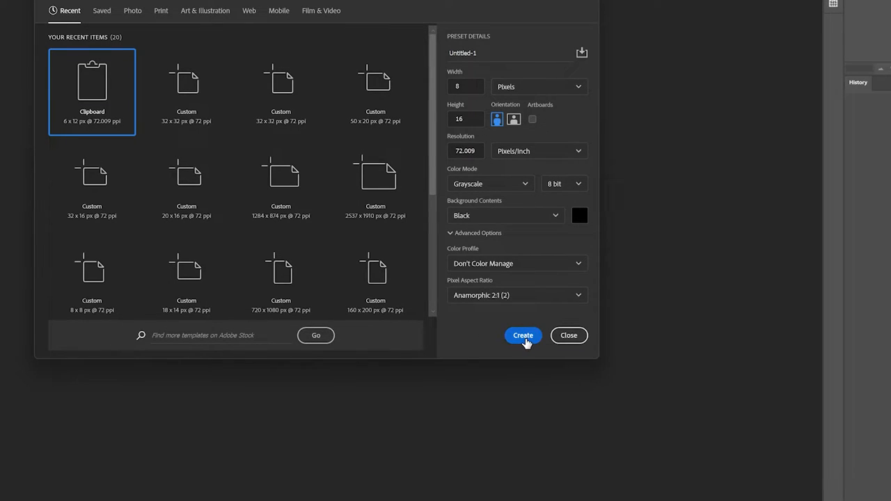
pyautogui.click(523, 335)
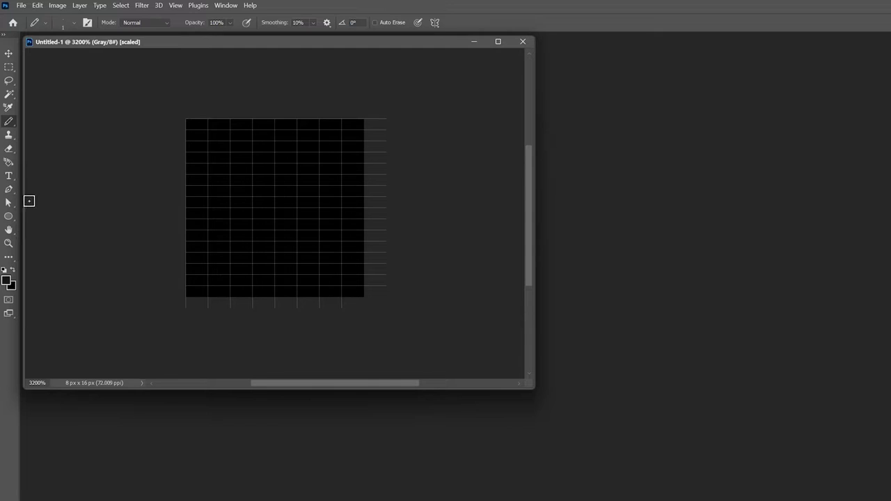
# Switch the grayscale ball document to RGB Color mode via Image > Mode.
pyautogui.click(9, 216)
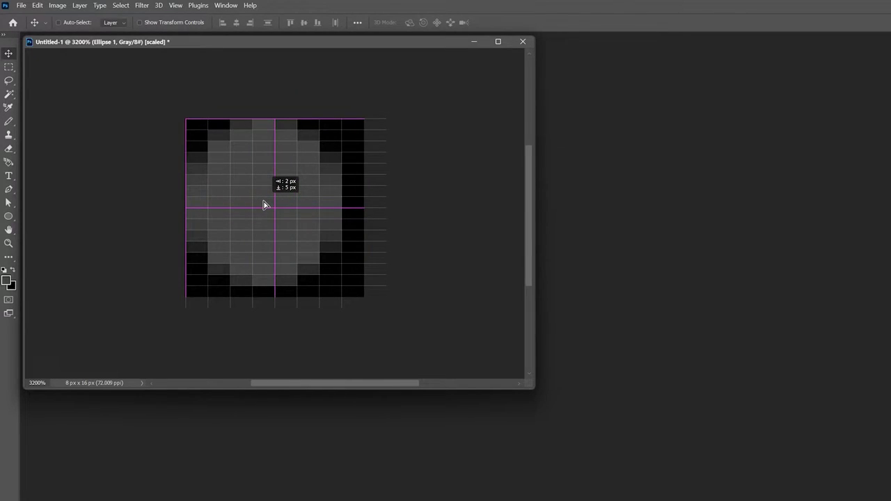
pyautogui.click(60, 6)
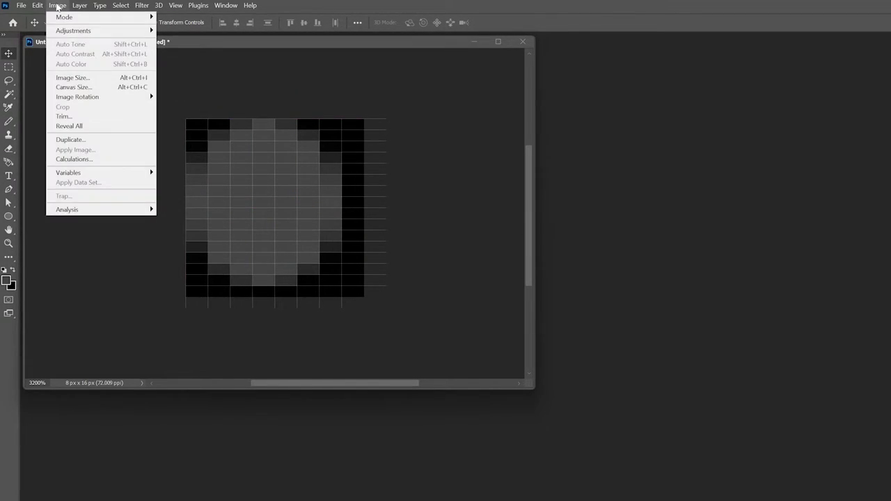
pyautogui.click(68, 17)
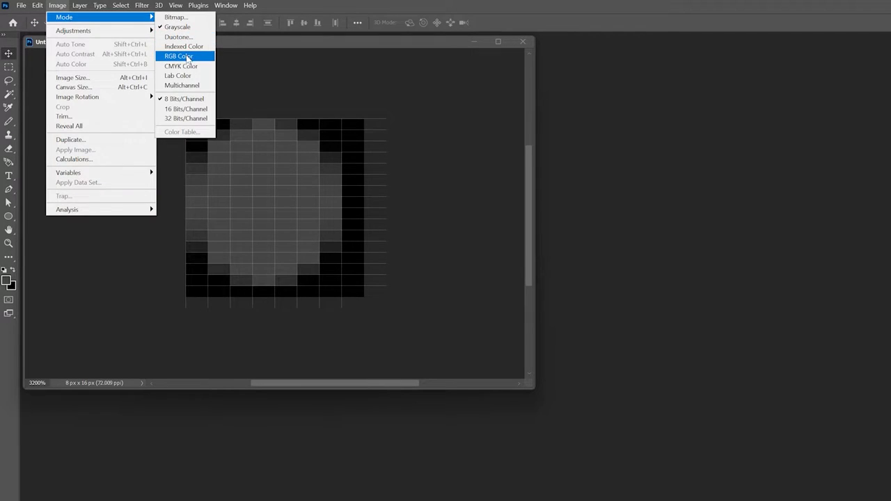
pyautogui.click(179, 57)
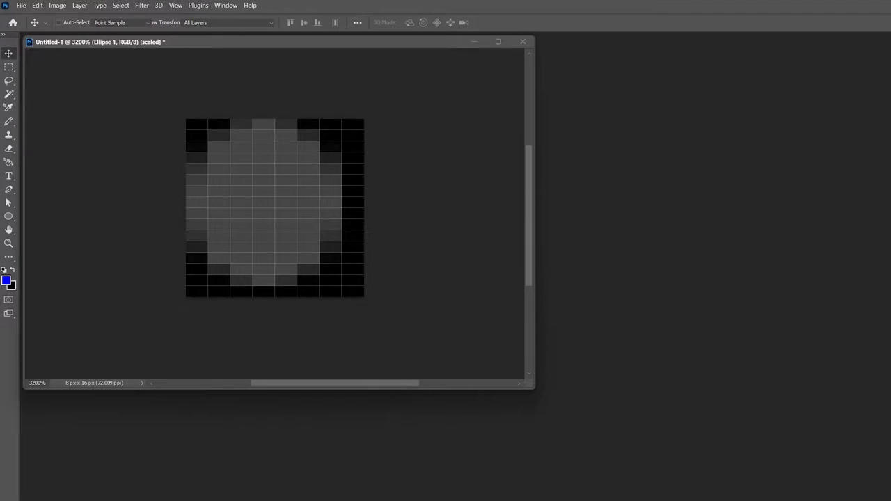
# Pick bright blue as the ellipse fill colour and start transforming the shape.
pyautogui.click(5, 280)
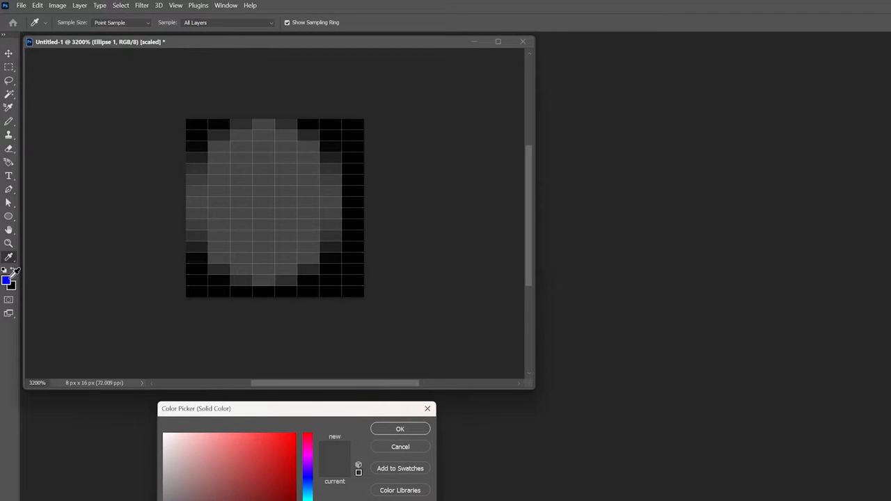
pyautogui.click(400, 428)
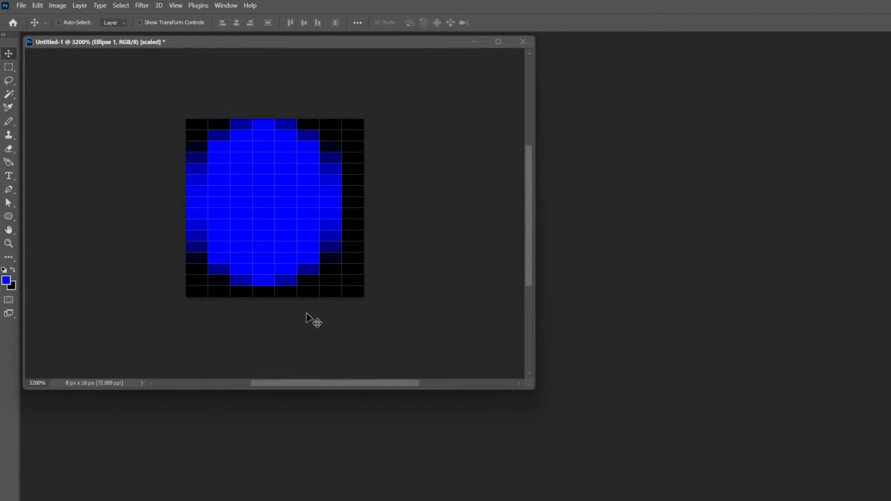
pyautogui.moveTo(313, 320); pyautogui.dragTo(265, 217)
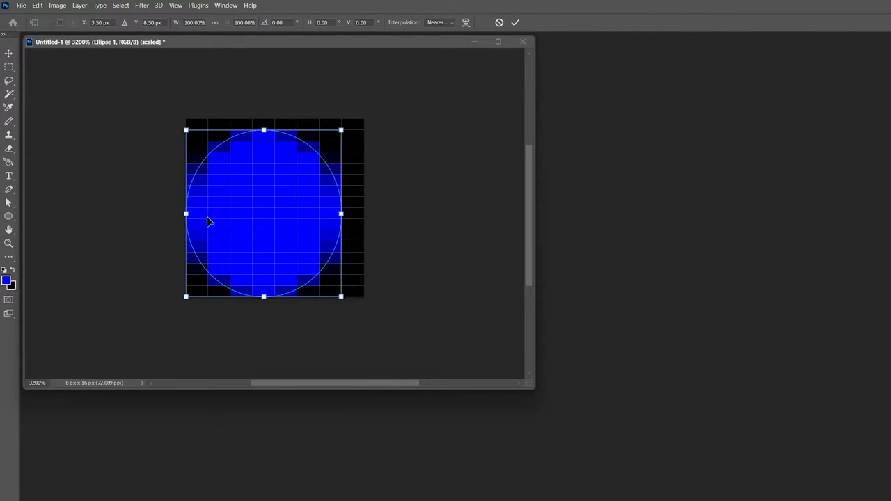
# Nudge the ellipse with a short Free Transform drag.
pyautogui.moveTo(186, 214); pyautogui.dragTo(208, 213)
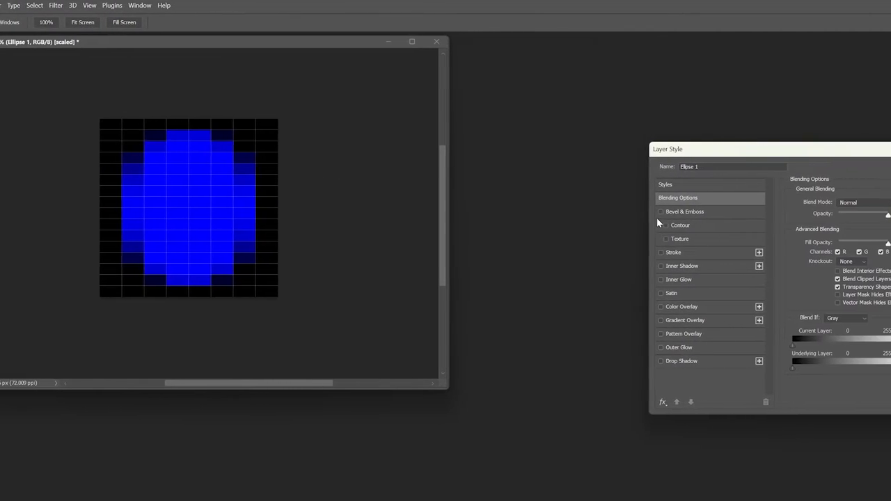
# Enable Bevel & Emboss and drag the lighting angle toward the upper left.
pyautogui.click(571, 212)
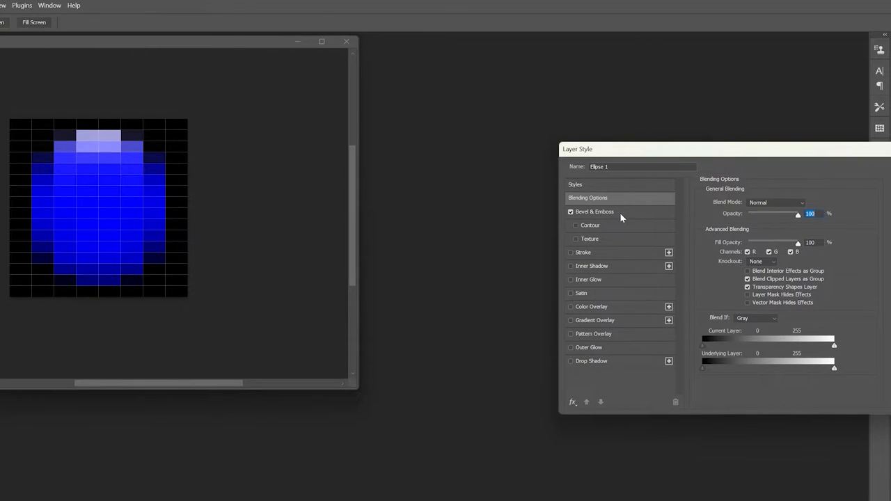
pyautogui.click(593, 212)
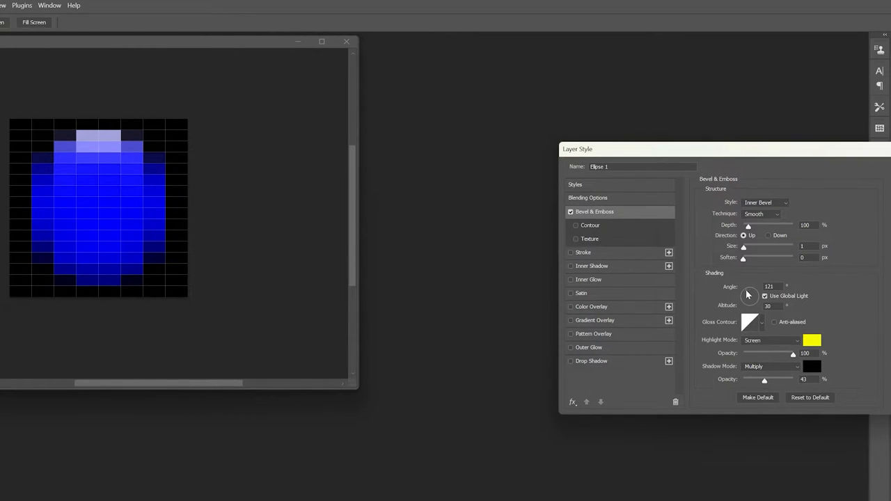
pyautogui.moveTo(751, 291); pyautogui.dragTo(746, 298)
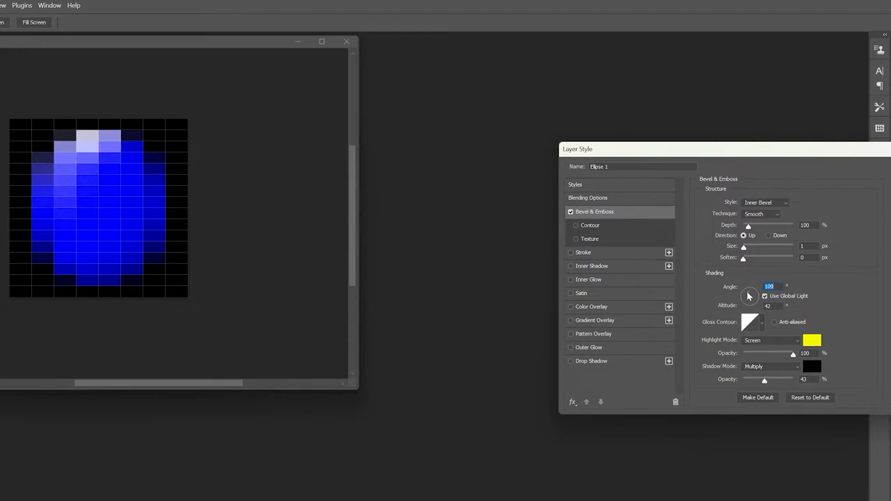
pyautogui.moveTo(751, 293); pyautogui.dragTo(746, 300)
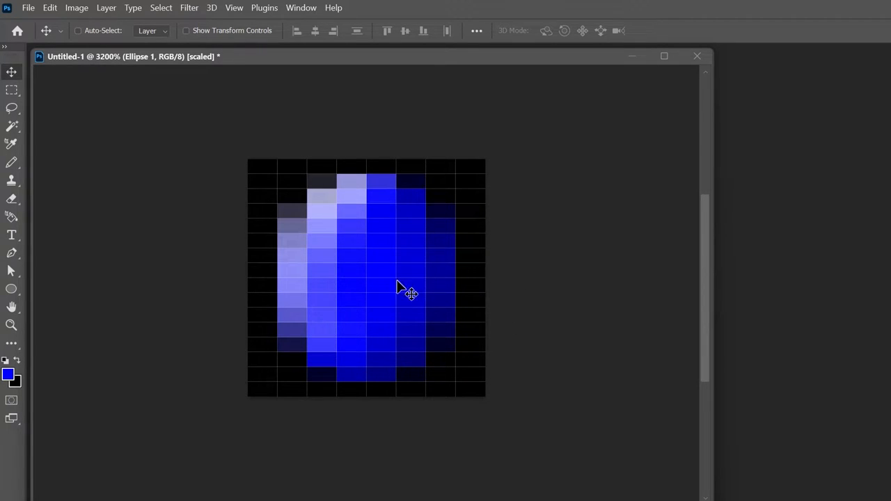
pyautogui.moveTo(345, 256)
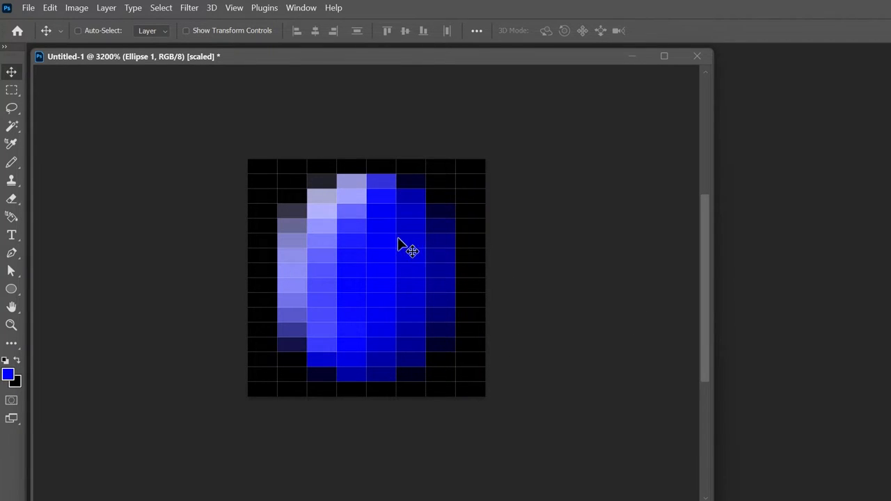
pyautogui.moveTo(87, 10)
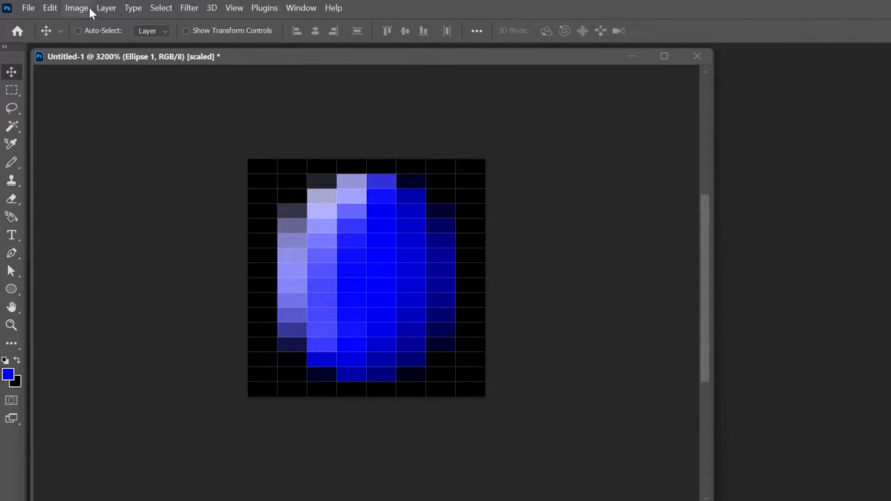
# Convert the image to Indexed Color, flattening the layers when asked.
pyautogui.click(76, 8)
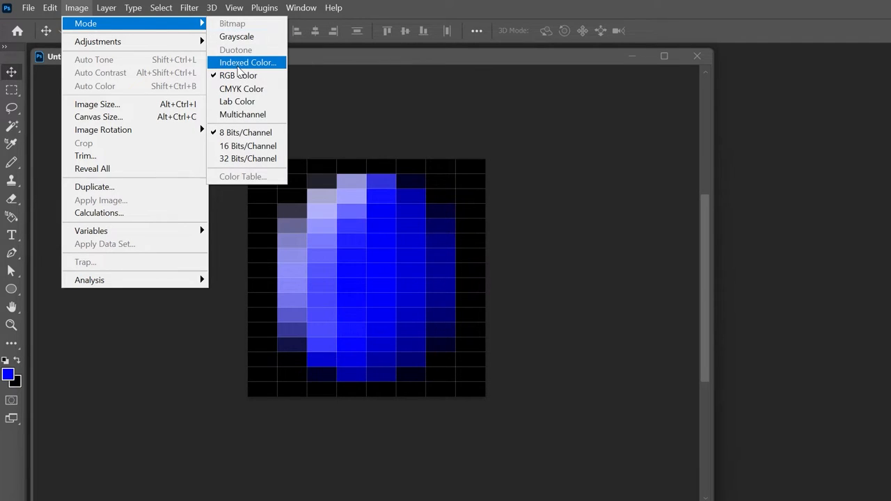
pyautogui.click(247, 62)
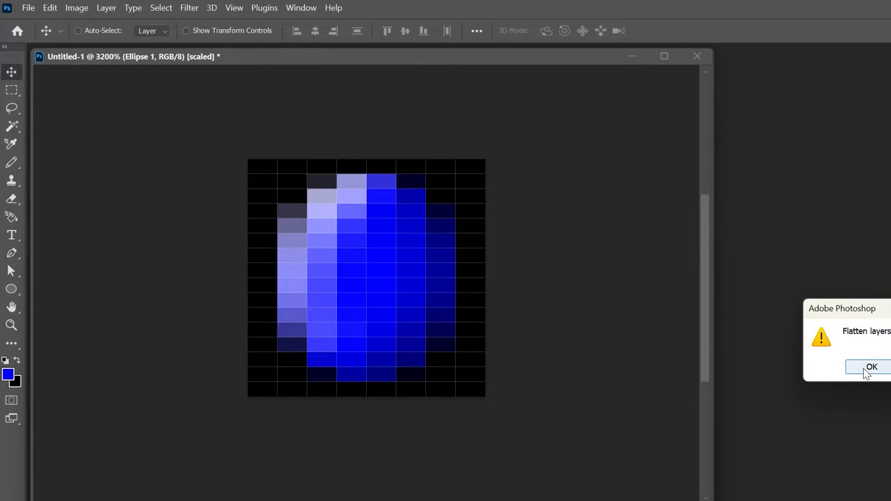
pyautogui.click(872, 367)
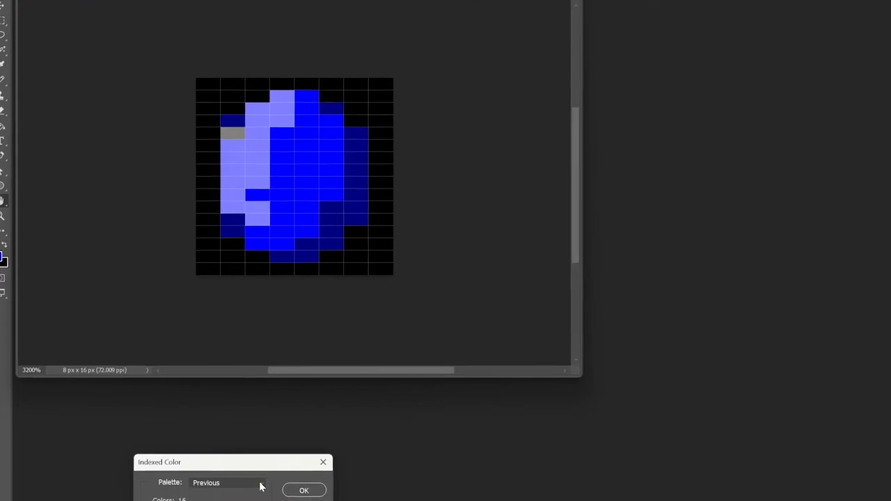
# Load the custom cpc.ACT palette and accept the 16-colour table.
pyautogui.click(244, 483)
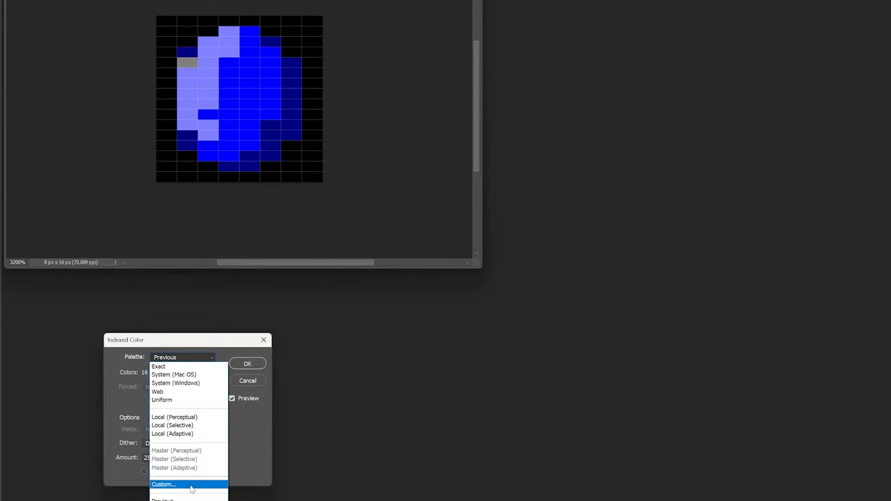
pyautogui.click(172, 484)
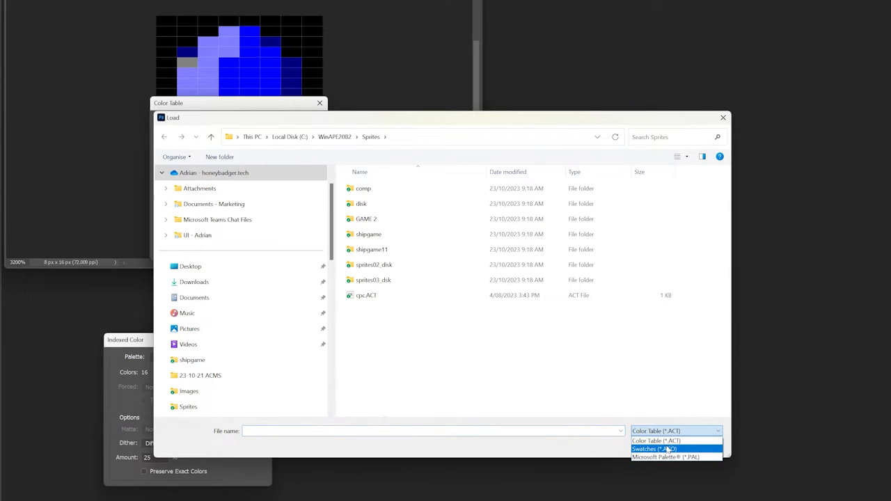
pyautogui.click(654, 448)
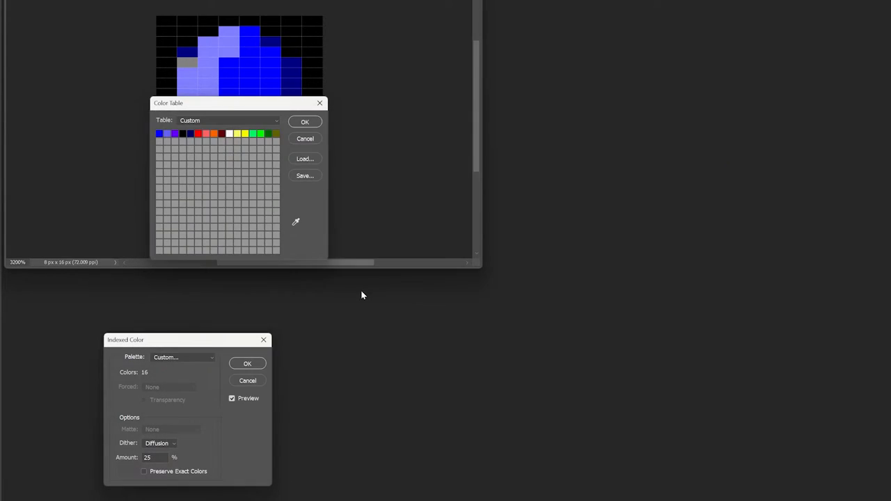
pyautogui.moveTo(167, 102); pyautogui.dragTo(326, 173)
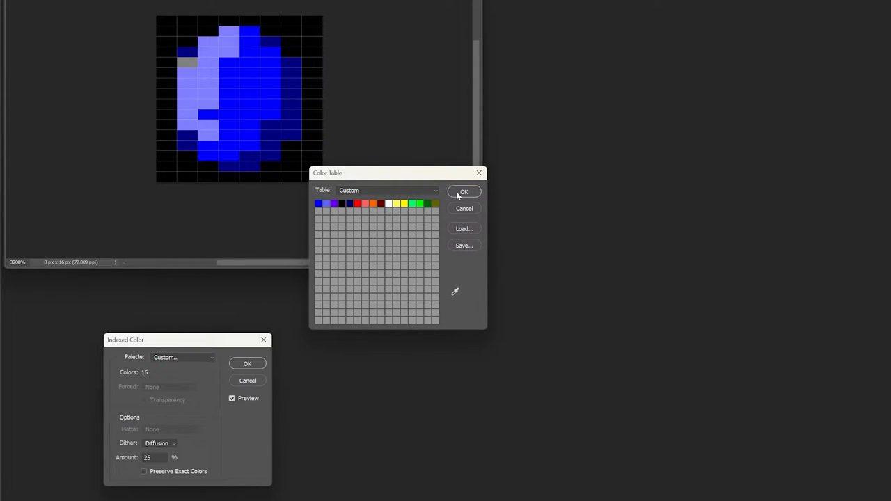
pyautogui.click(464, 192)
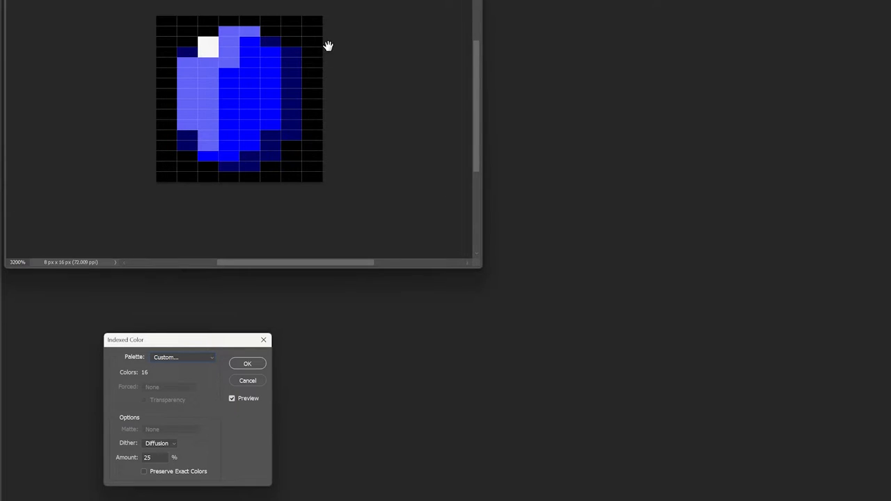
pyautogui.moveTo(268, 78)
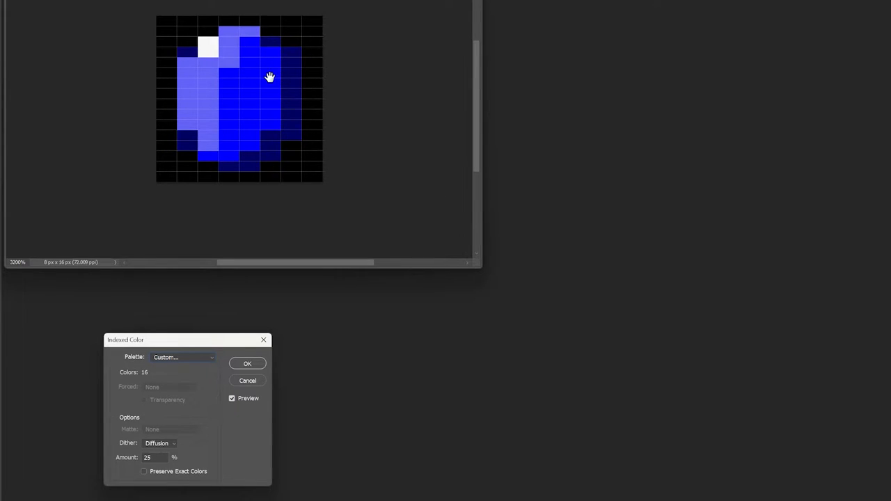
pyautogui.moveTo(505, 24)
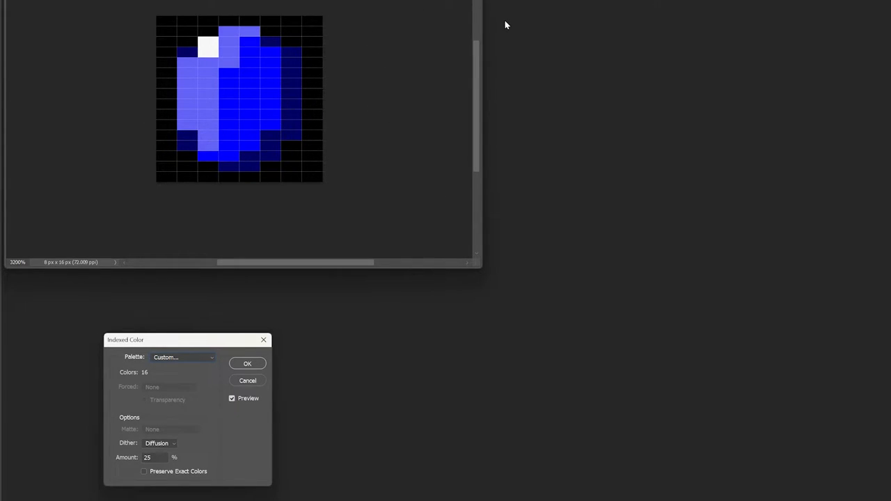
pyautogui.click(247, 363)
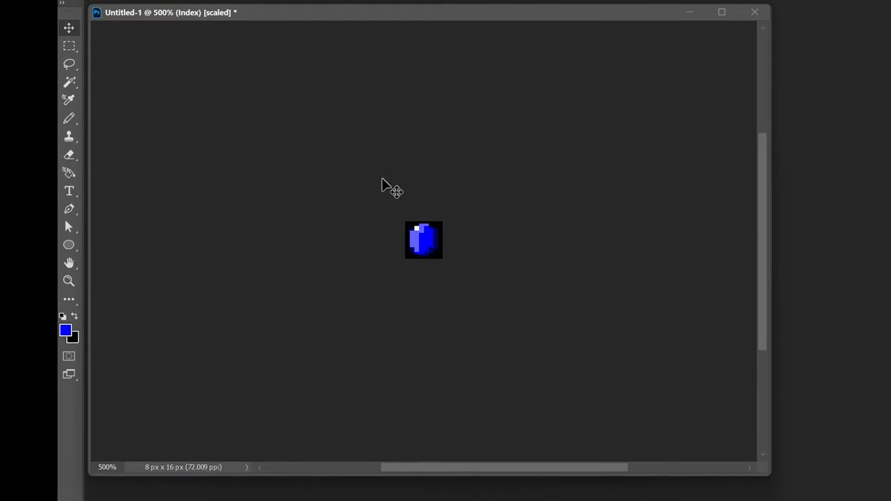
pyautogui.moveTo(376, 290)
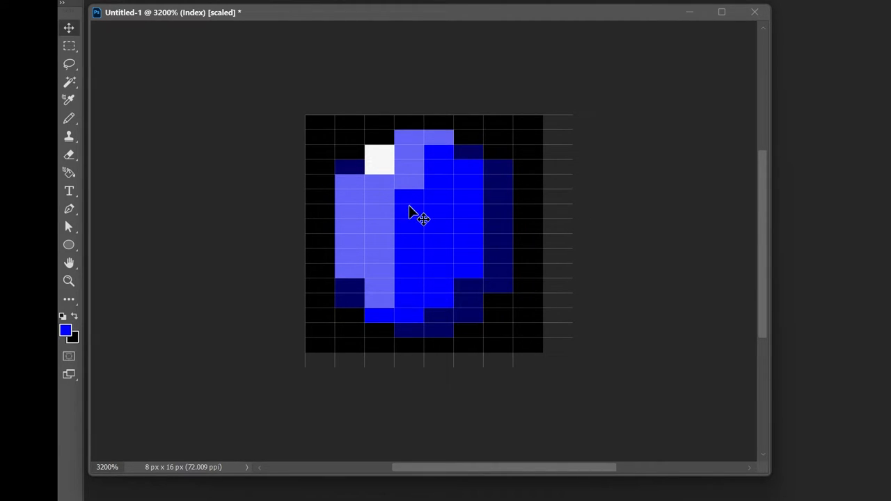
pyautogui.moveTo(358, 176)
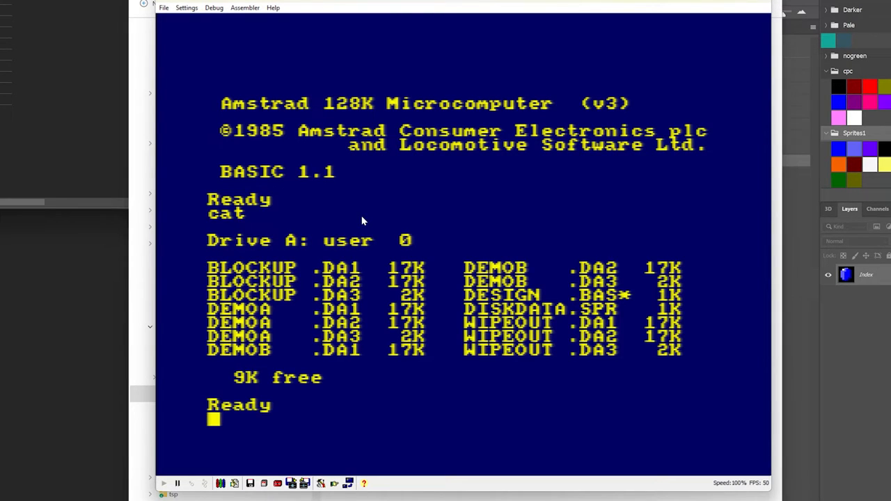
pyautogui.moveTo(545, 298)
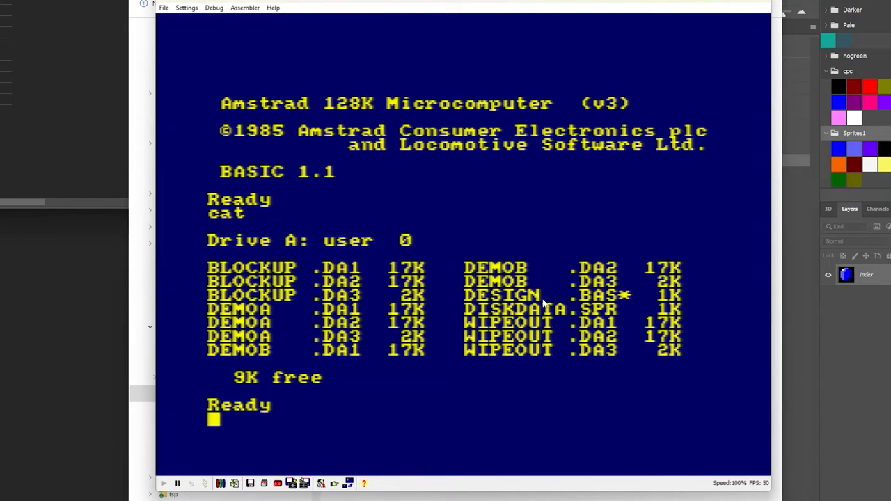
# Enter run"design at the BASIC prompt to start the Sprite Designer.
pyautogui.write('run"')
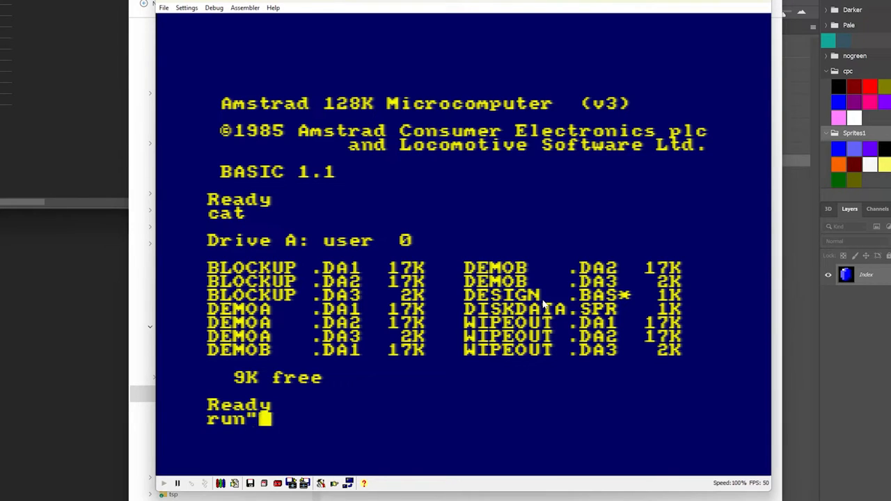
pyautogui.write('design')
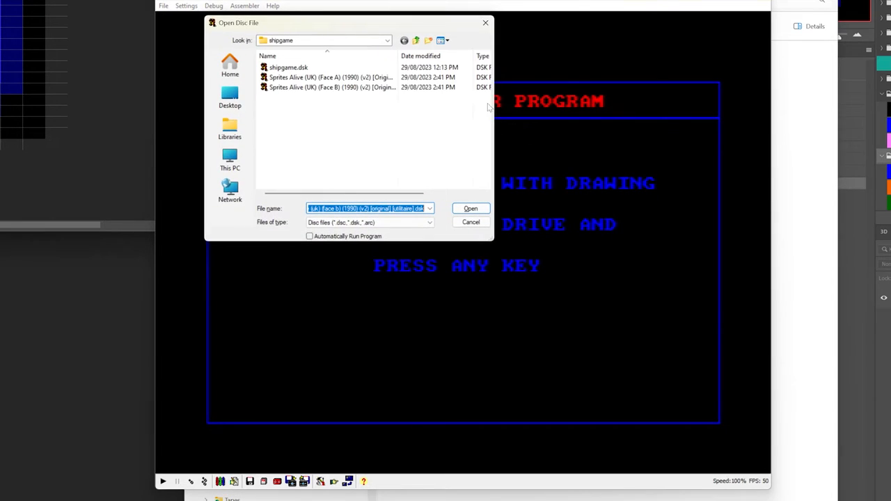
pyautogui.moveTo(417, 39)
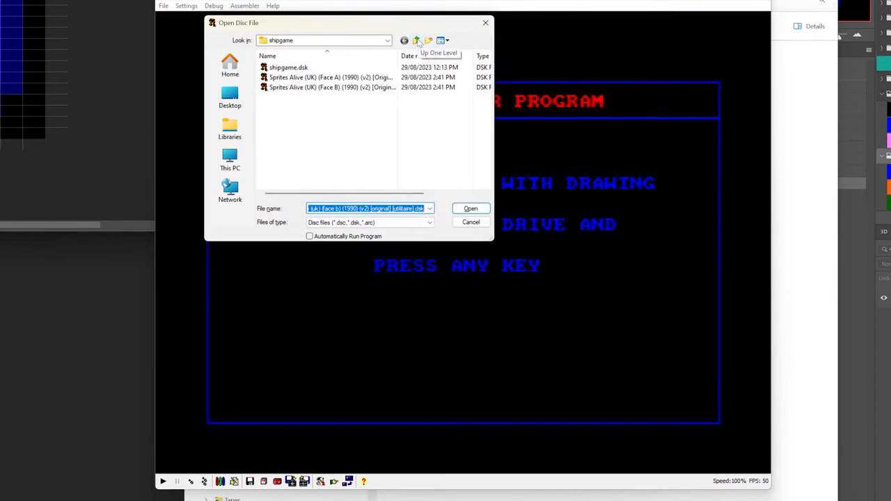
# Load the Sprites disc image into the drive from the parent folder.
pyautogui.click(416, 40)
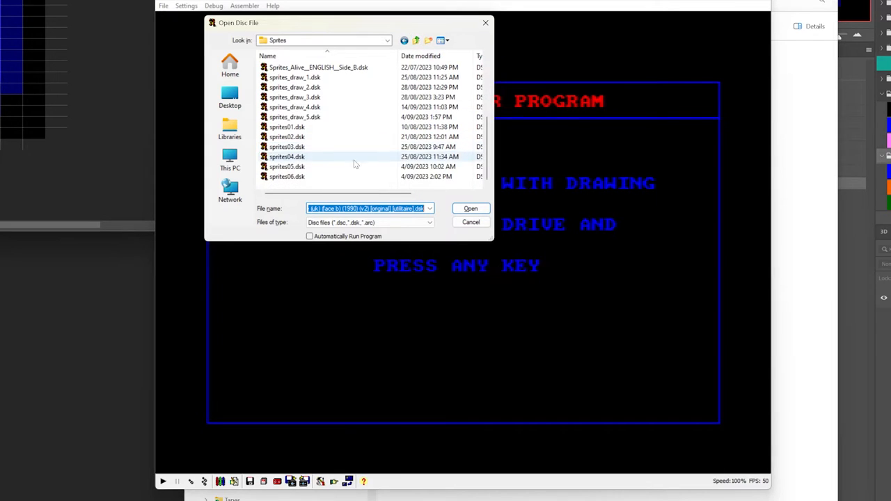
pyautogui.click(470, 209)
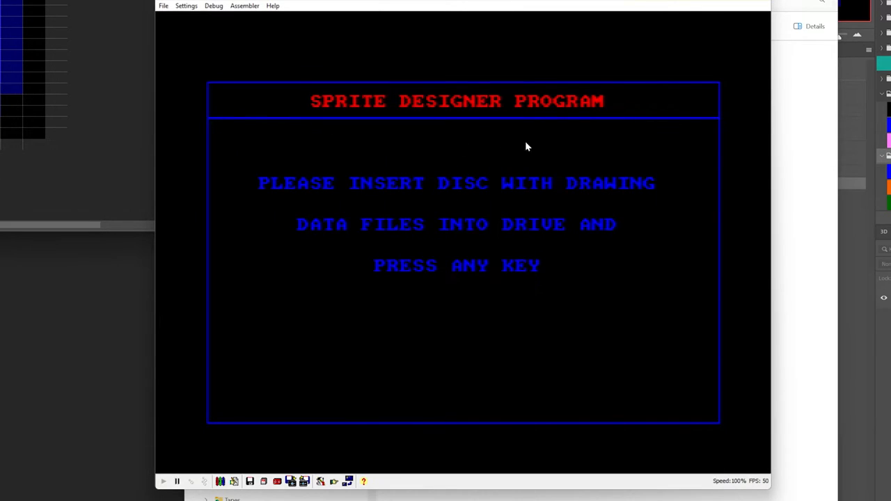
pyautogui.moveTo(550, 197)
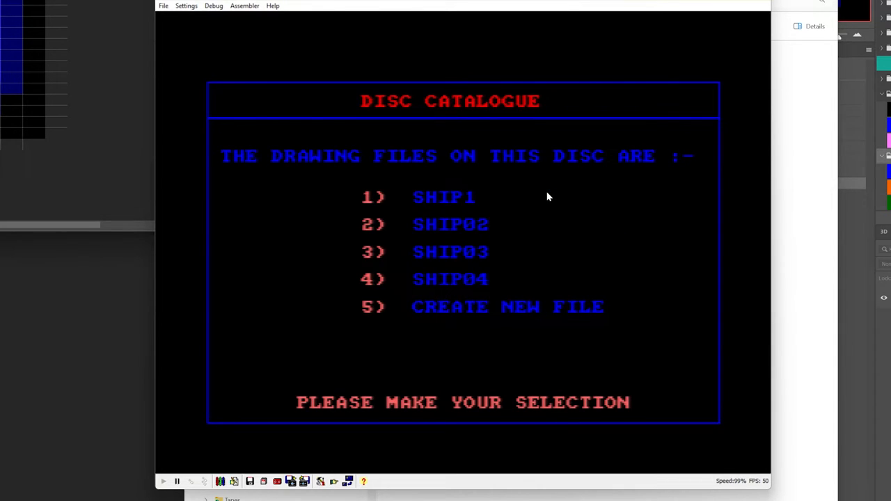
pyautogui.moveTo(462, 327)
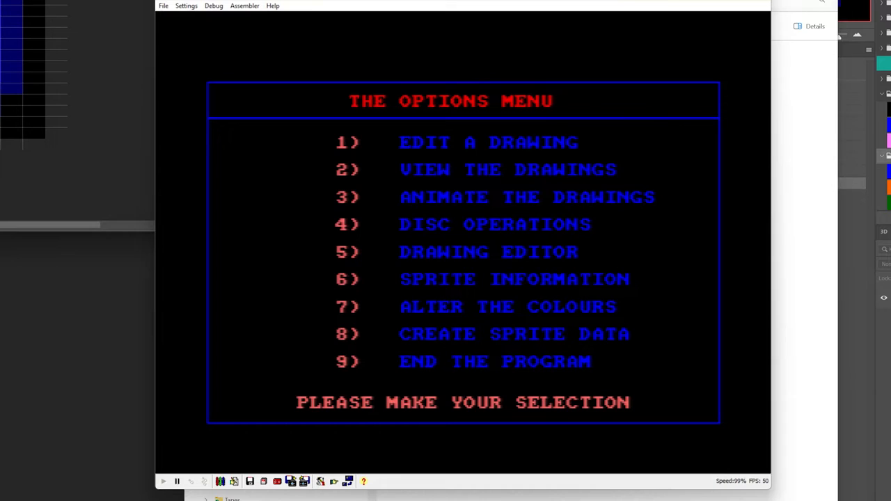
# Choose drawing file number 2 from the Disc Catalogue to load SHIPUP.
pyautogui.press('2')
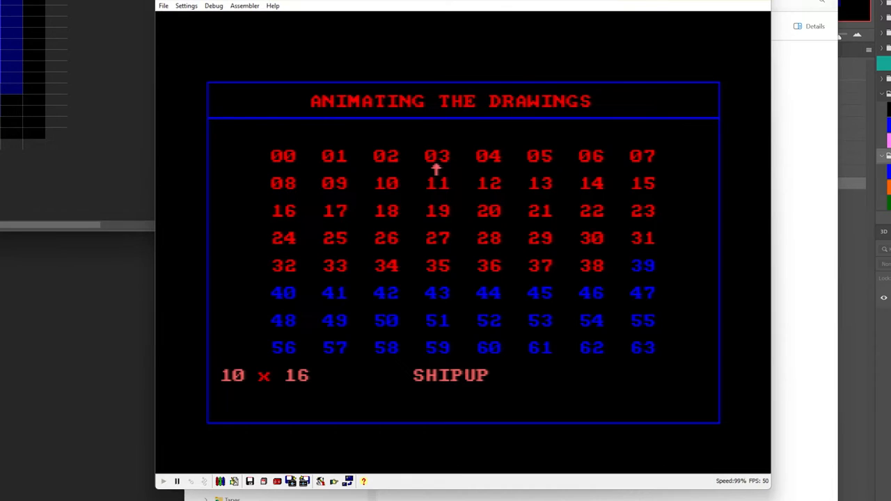
pyautogui.moveTo(281, 169)
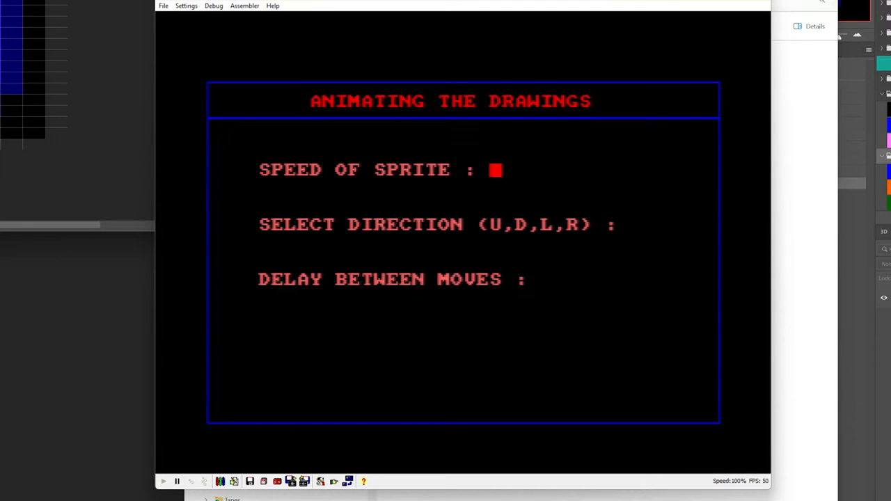
# Animate SHIPUP with speed 1, direction U and delay 20.
pyautogui.write('1')
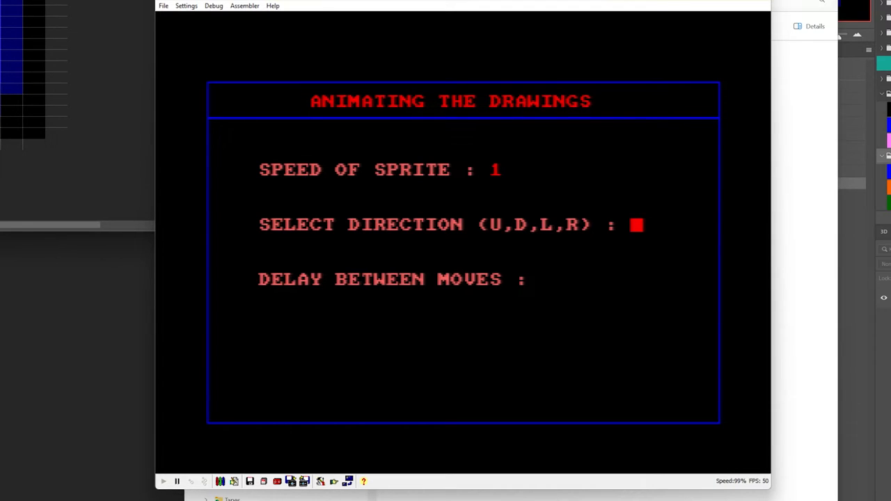
pyautogui.write('U')
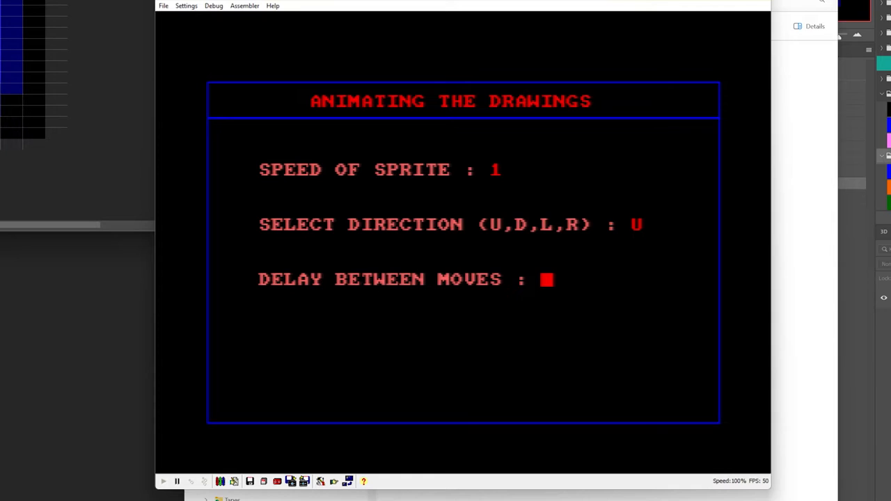
pyautogui.write('20')
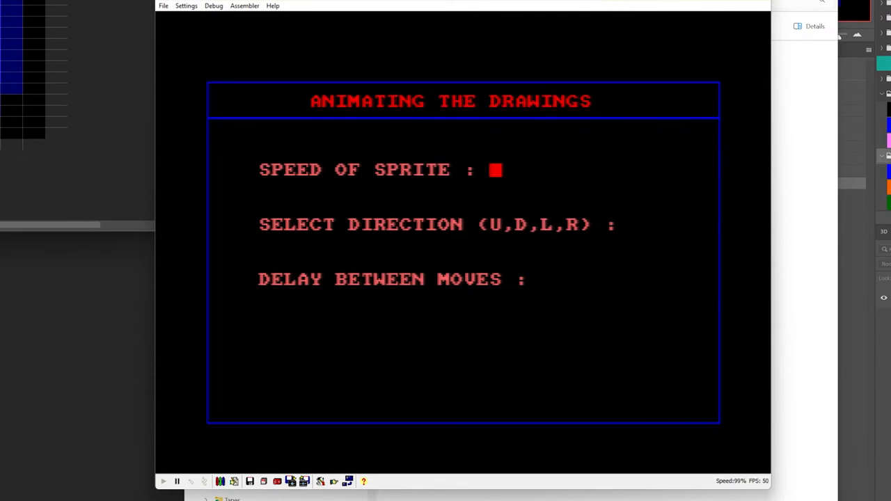
# Rerun the SHIPUP animation with speed 0, direction U.
pyautogui.write('0')
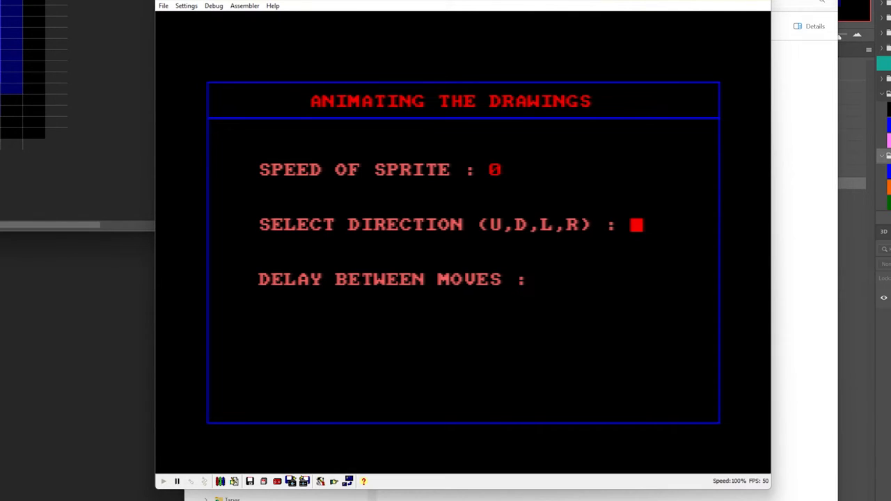
pyautogui.write('U')
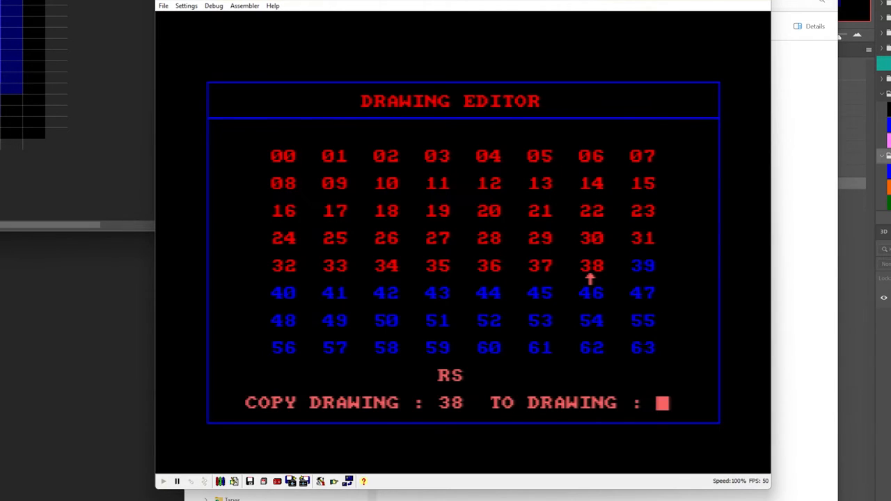
# Choose the Copy option in the Drawing Editor for drawing 38.
pyautogui.write('3')
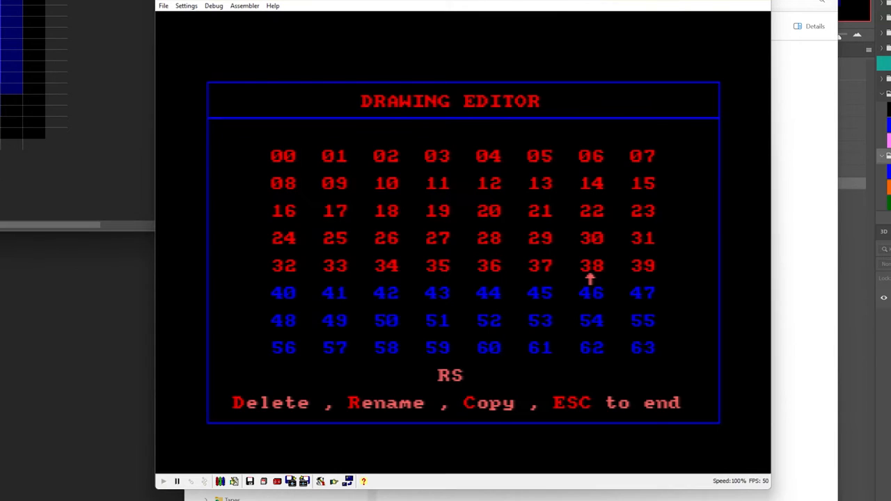
pyautogui.moveTo(641, 277)
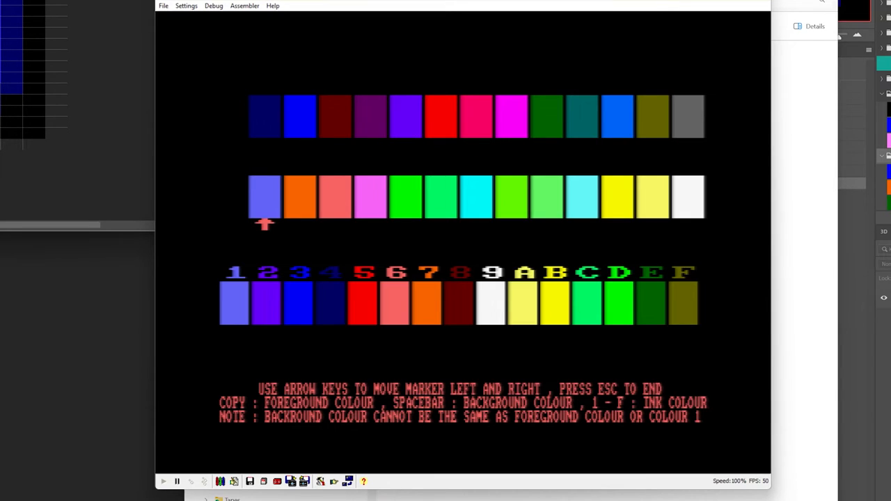
# Step the marker along the colour row and assign the chosen colours as inks.
pyautogui.press('Right')
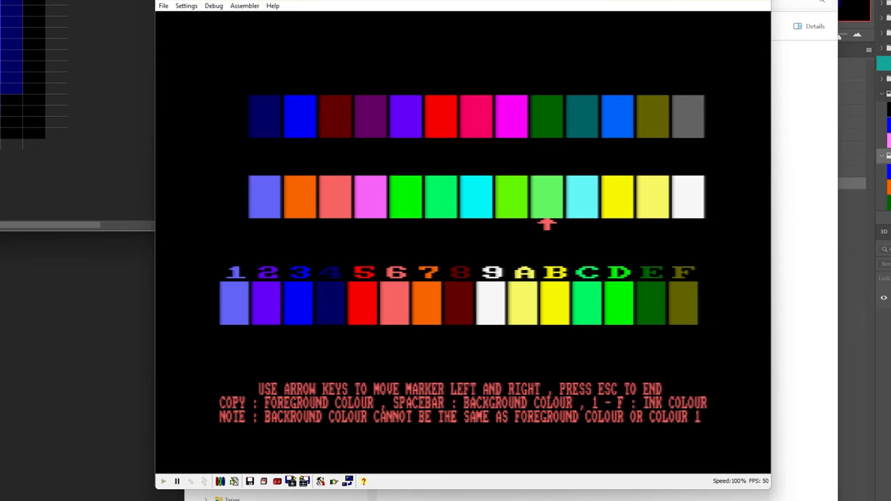
pyautogui.press('Right')
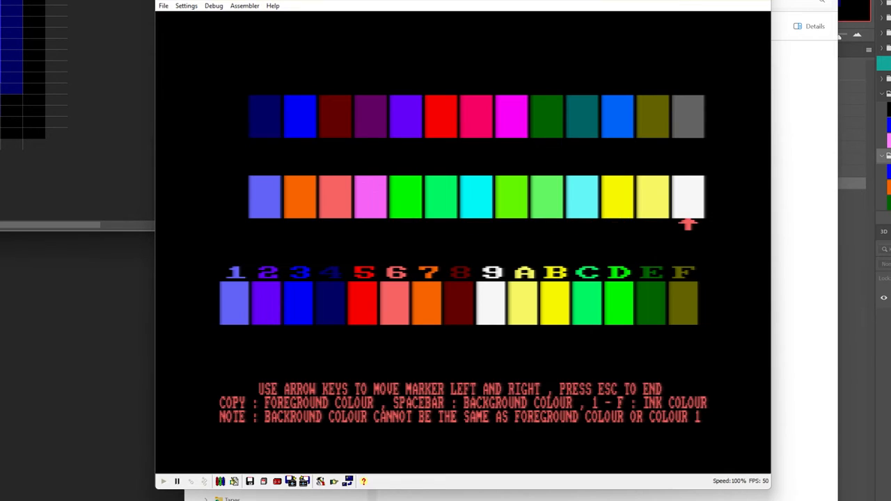
pyautogui.press('Left')
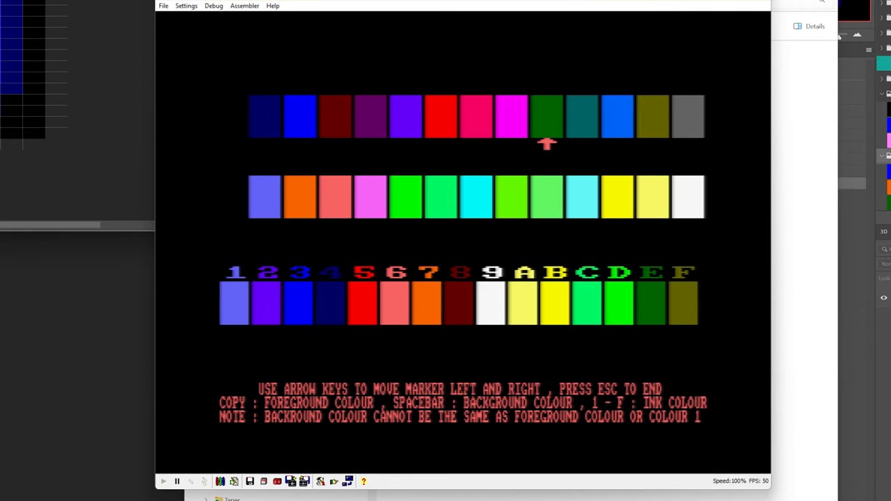
pyautogui.press('Left')
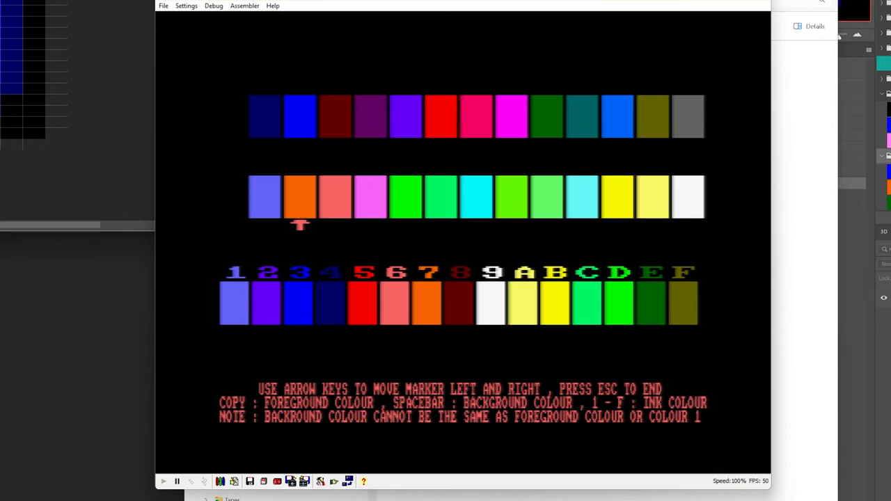
pyautogui.press('Right')
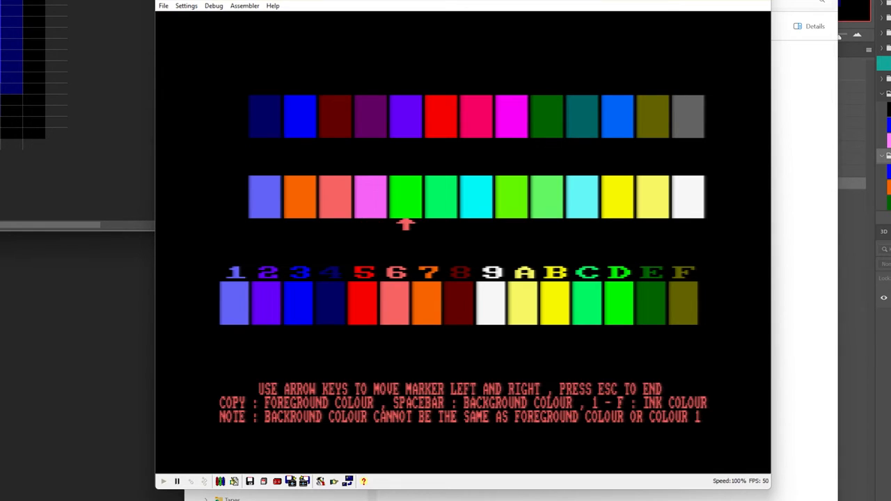
pyautogui.press('Right')
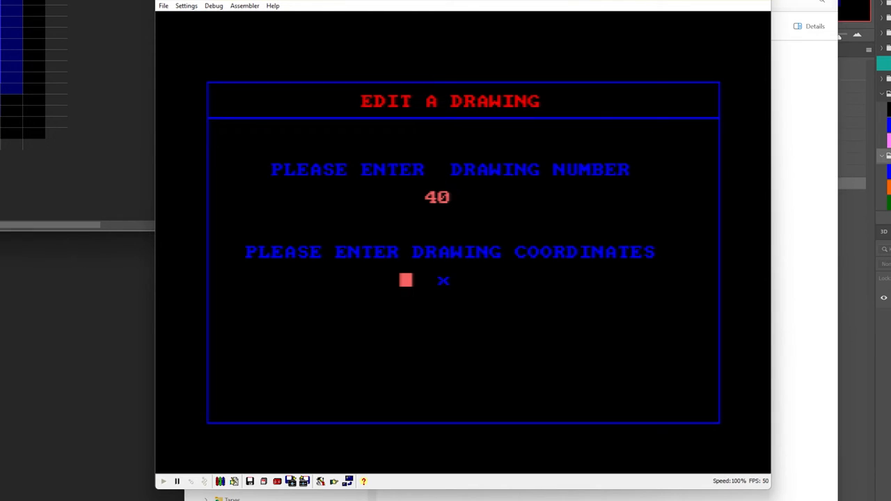
# Enter drawing 40's coordinates as 8 by 16.
pyautogui.write('8')
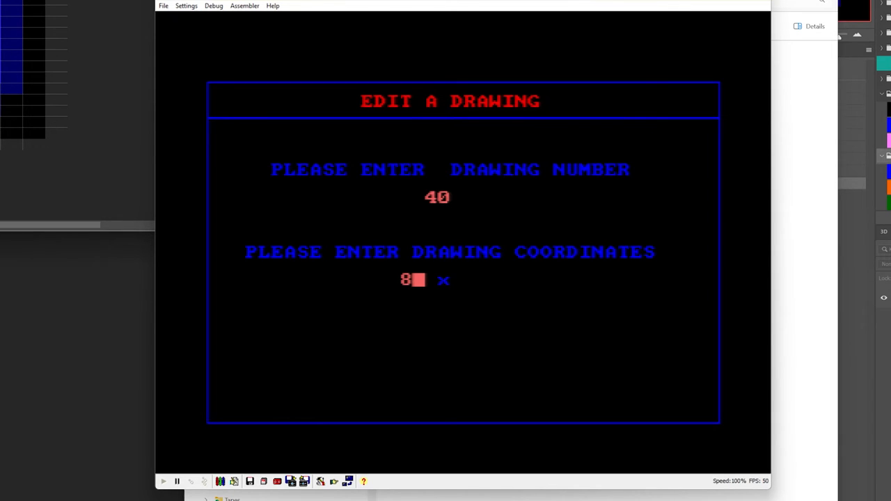
pyautogui.write('16')
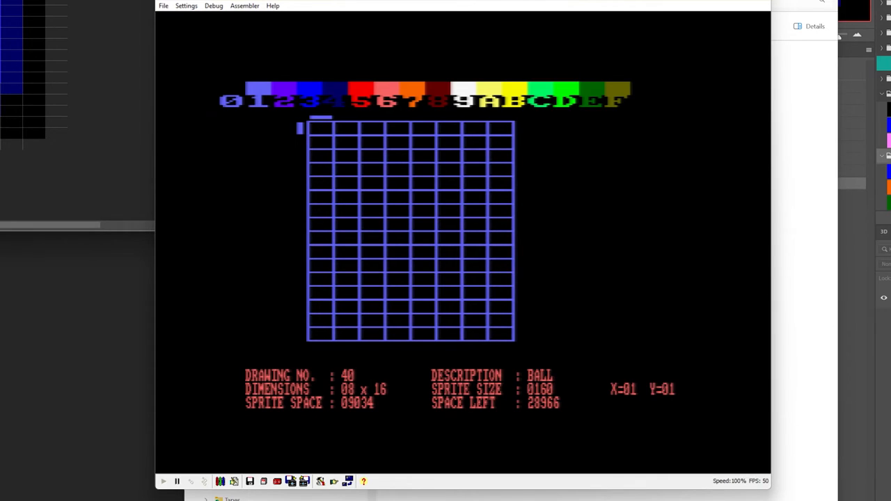
pyautogui.moveTo(616, 106)
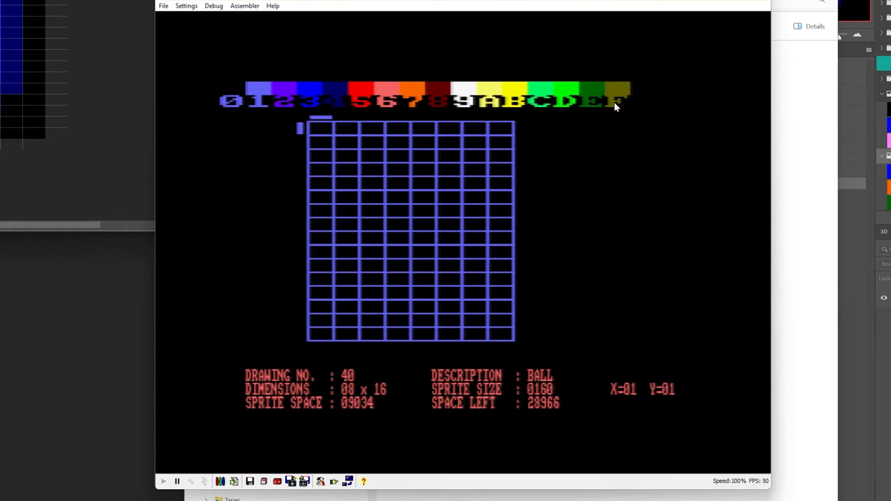
pyautogui.moveTo(498, 105)
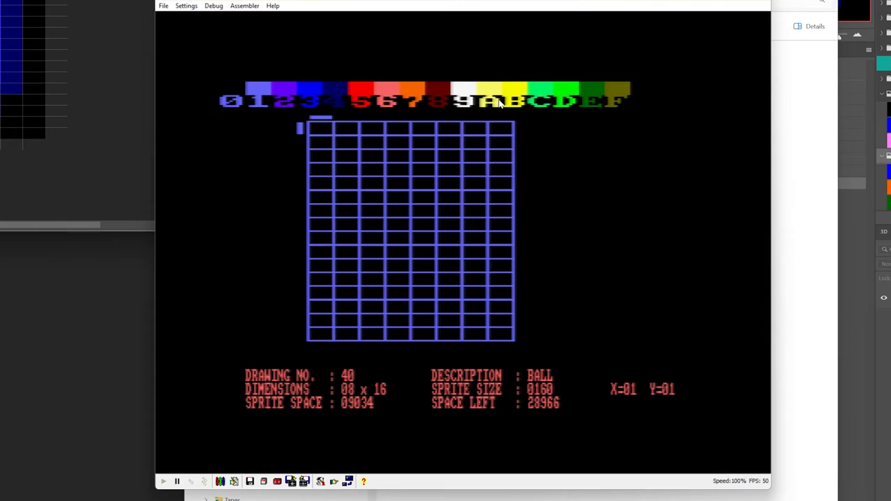
pyautogui.moveTo(727, 107)
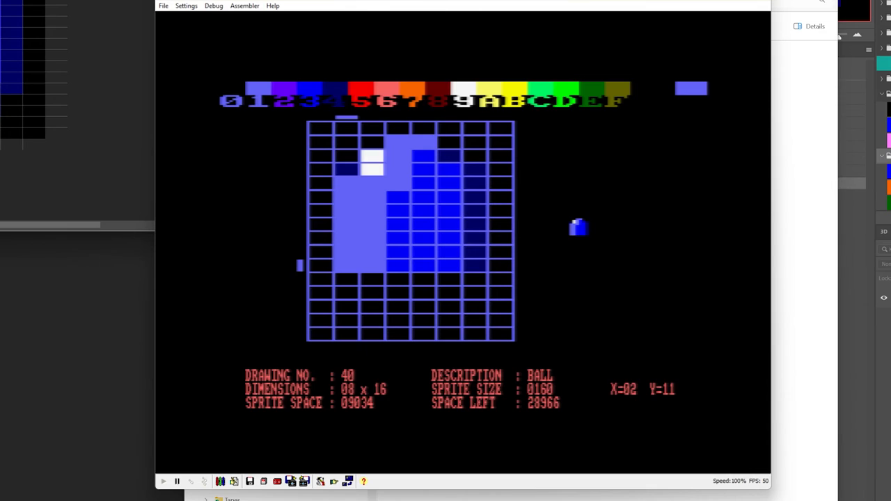
pyautogui.moveTo(324, 204)
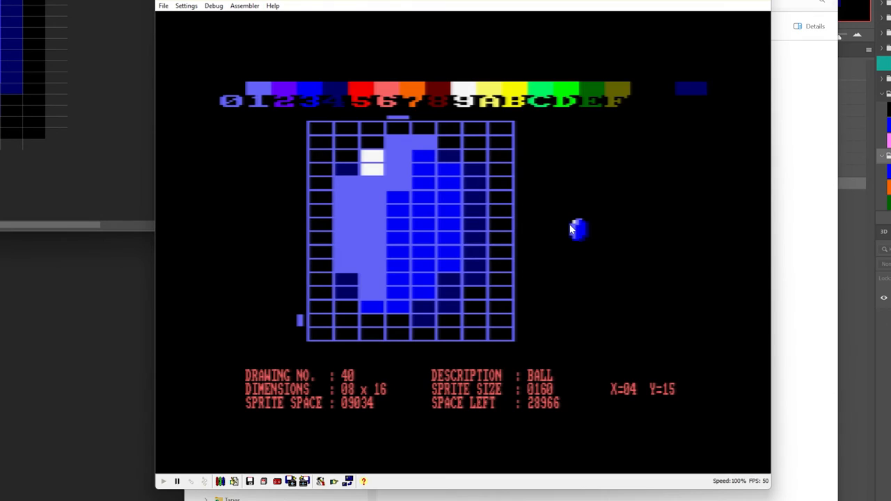
pyautogui.moveTo(700, 151)
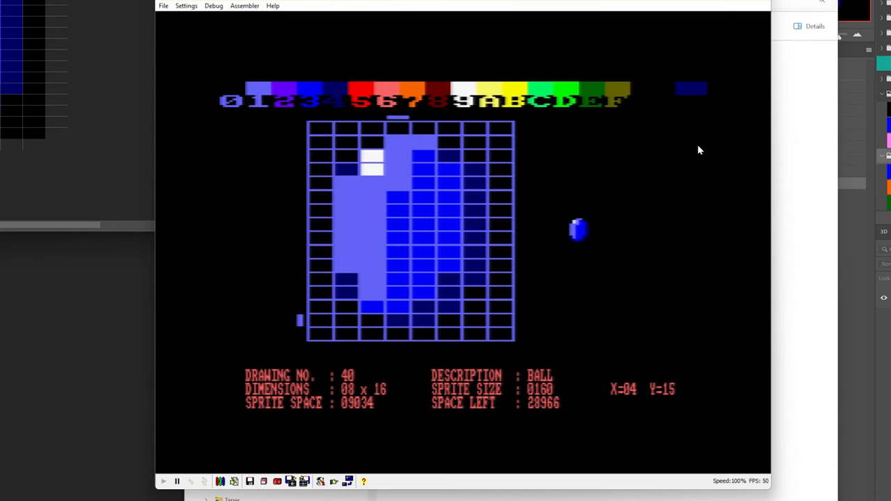
pyautogui.moveTo(635, 207)
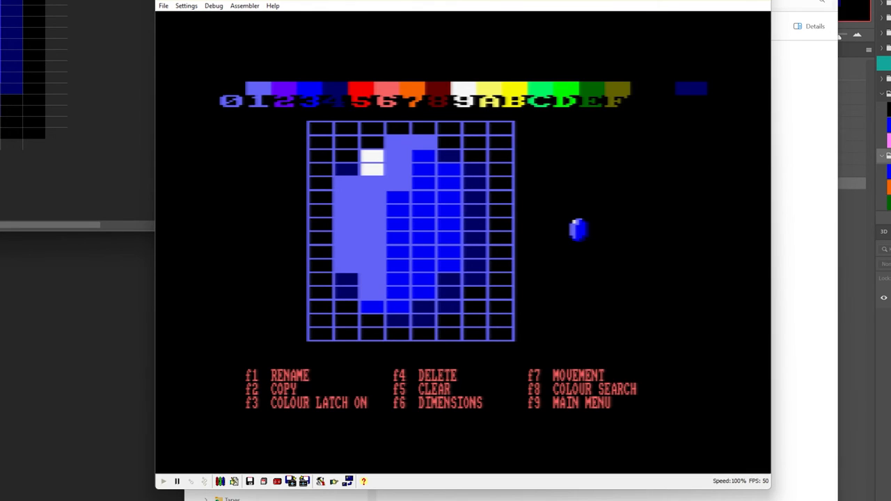
pyautogui.moveTo(685, 364)
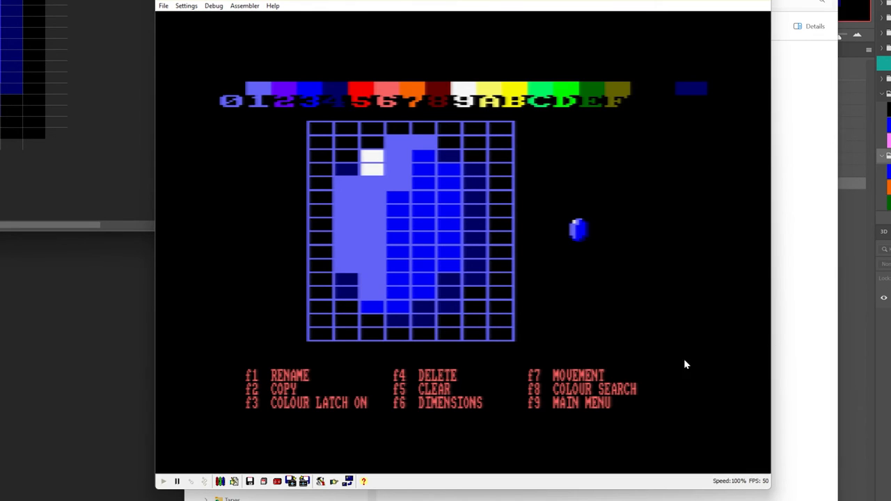
pyautogui.moveTo(578, 376)
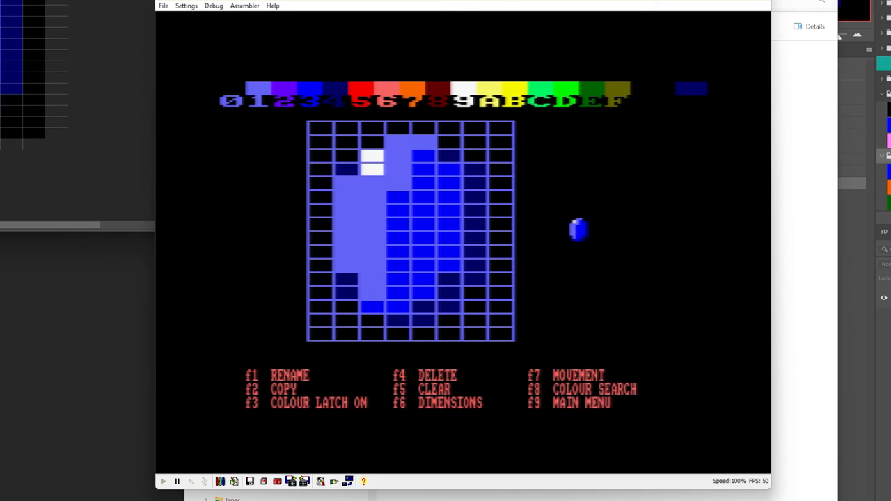
# Return to the main menu from the sprite editor to save the ball.
pyautogui.press('F2')
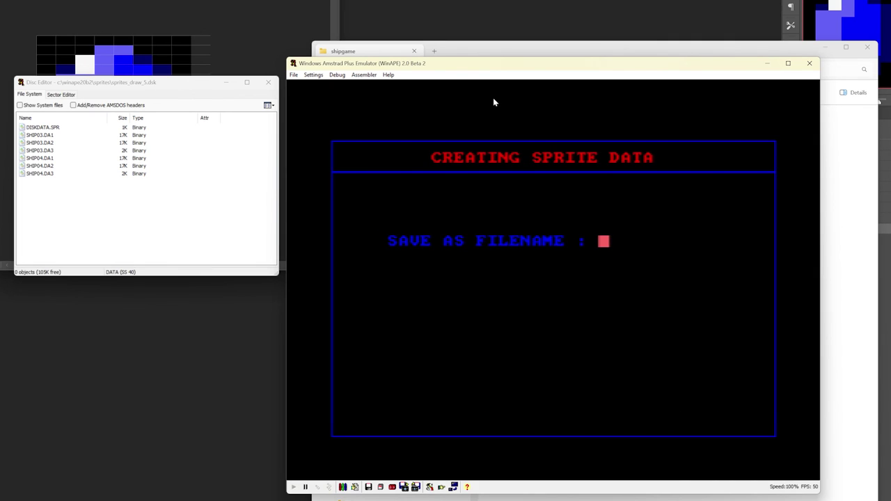
# Enter BALL as the Save As filename to write BALL.DRW to disc.
pyautogui.write('BALL')
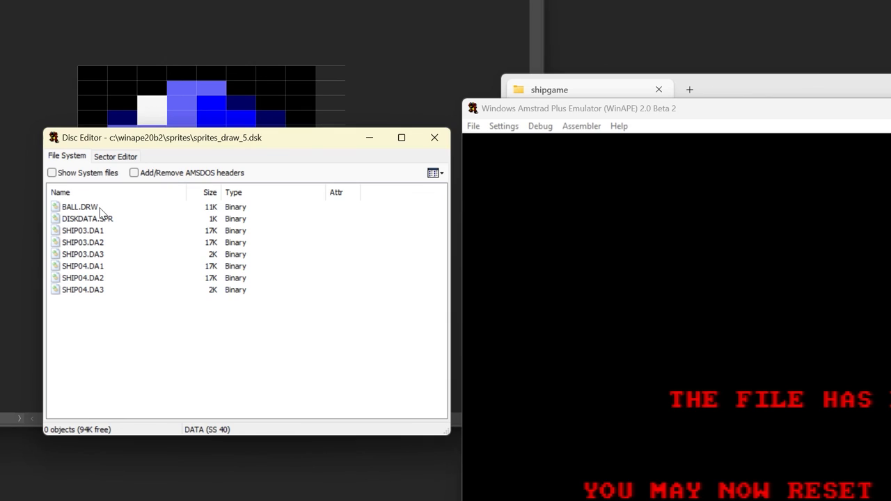
pyautogui.moveTo(213, 310)
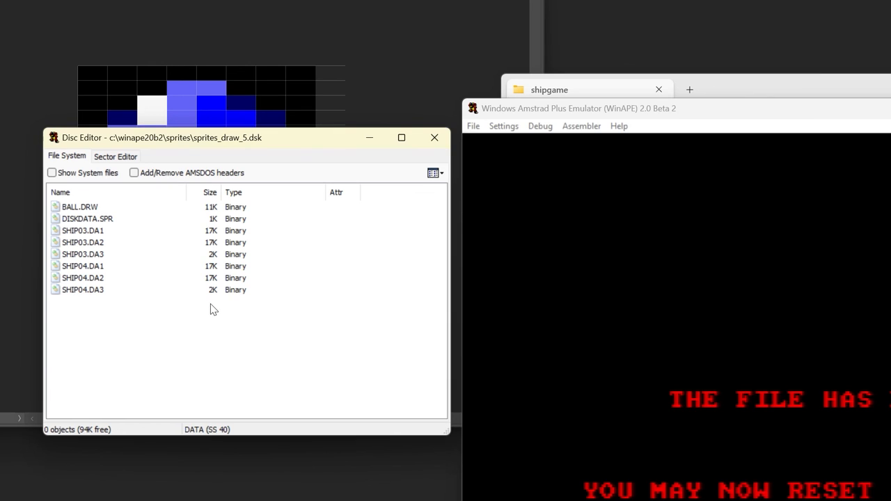
pyautogui.moveTo(228, 132)
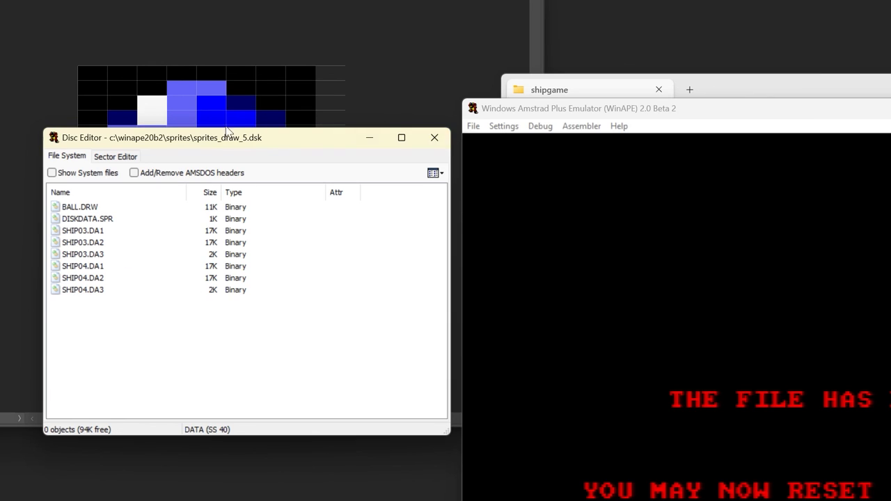
pyautogui.moveTo(810, 231)
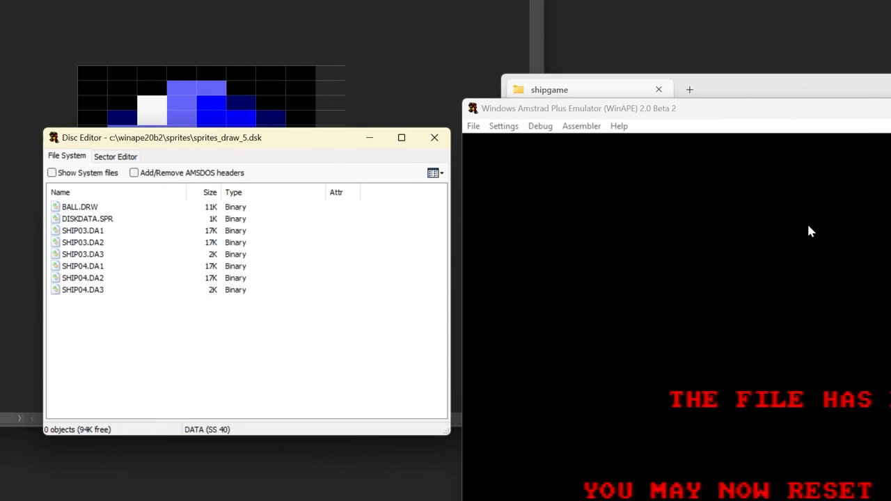
pyautogui.moveTo(612, 288)
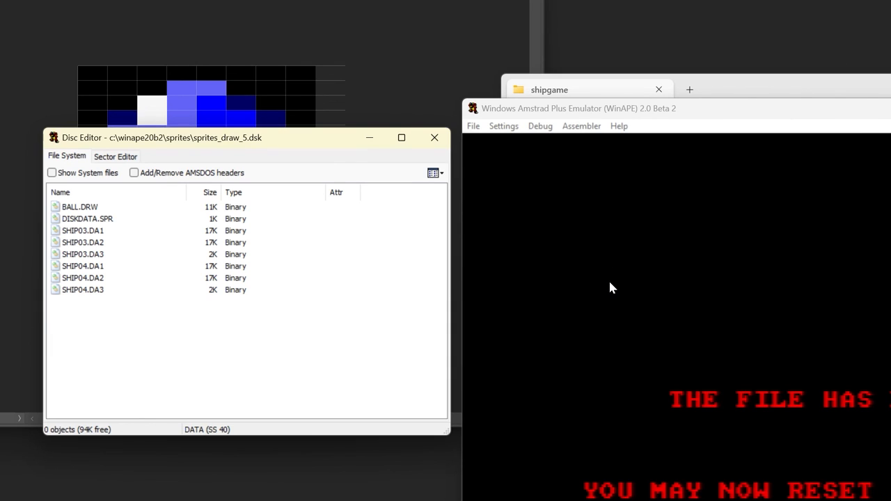